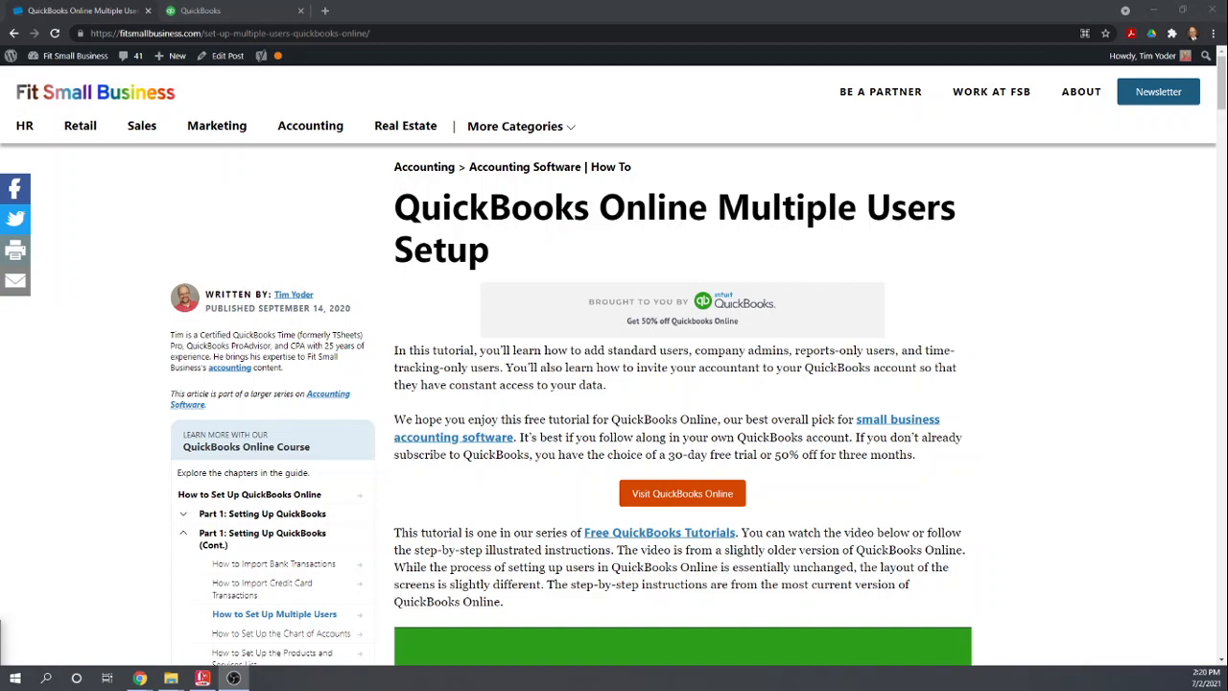
mouse_move(377, 201)
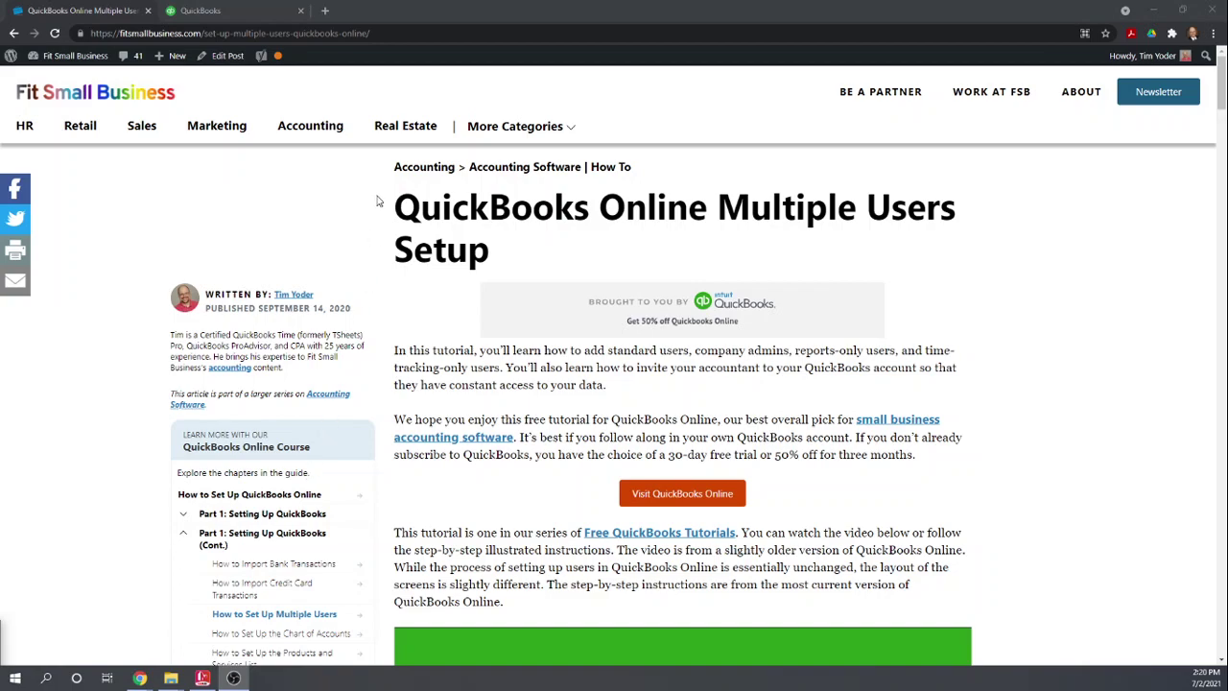
Step: Scroll the Fit Small Business article down to the maximum-users-per-plan table
scroll("down", 3)
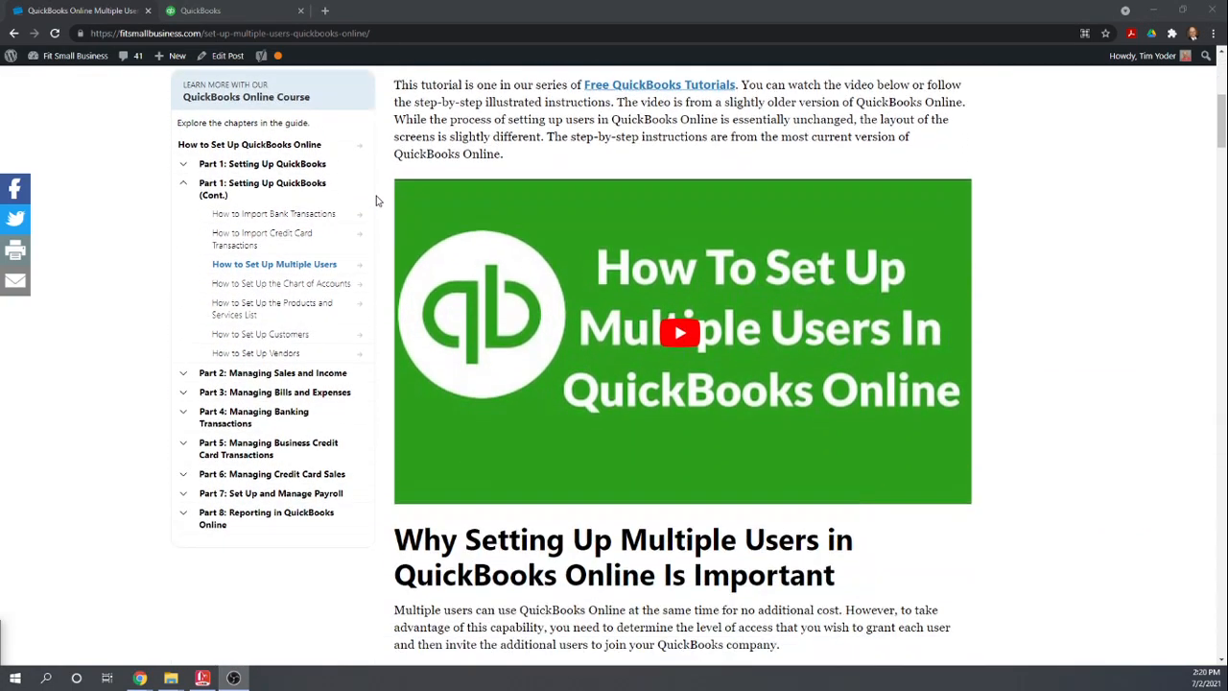
scroll("down", 3)
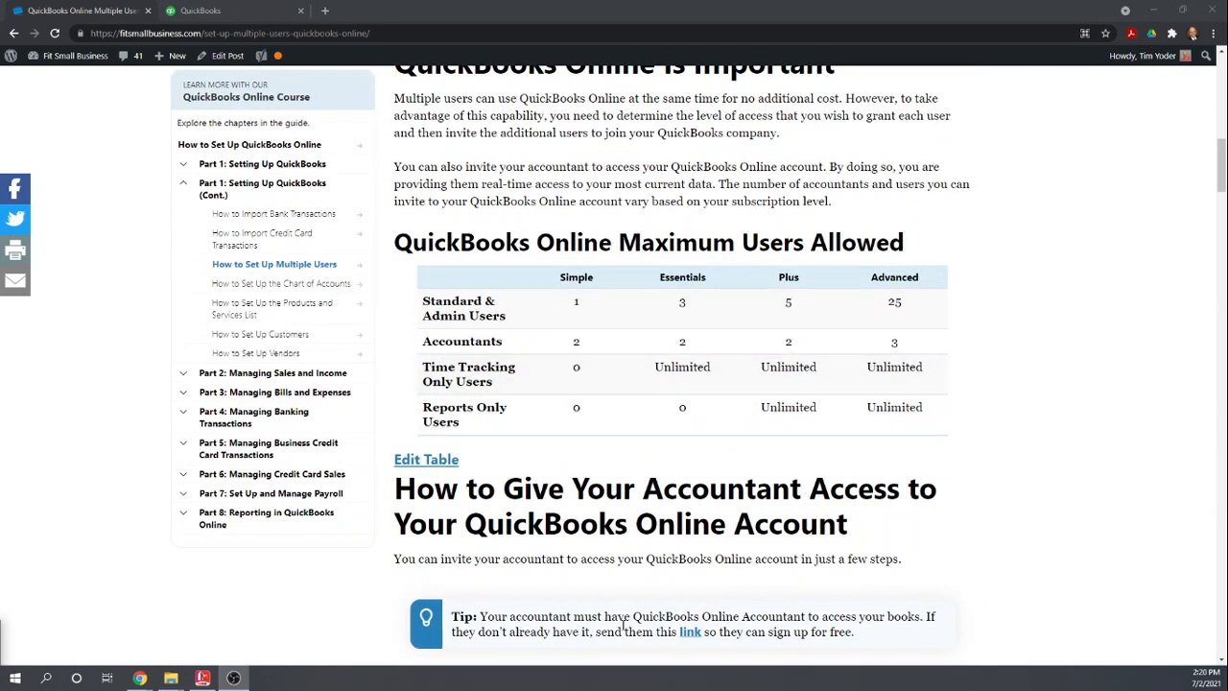
mouse_move(633, 153)
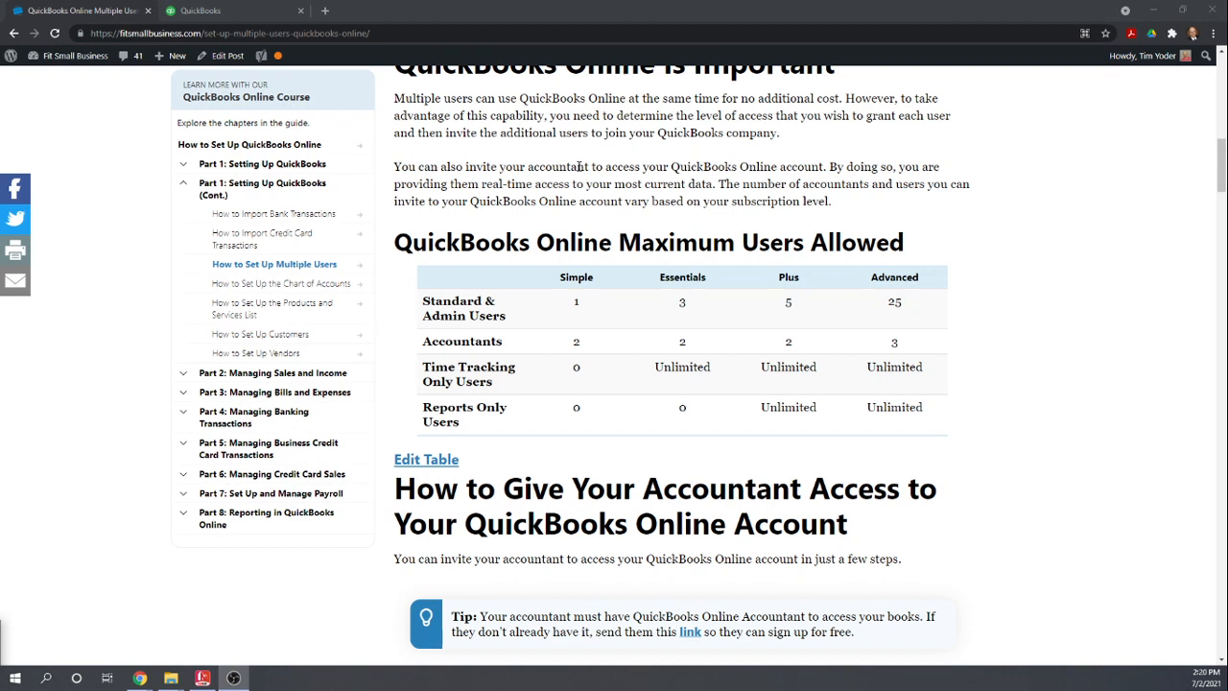
mouse_move(492, 239)
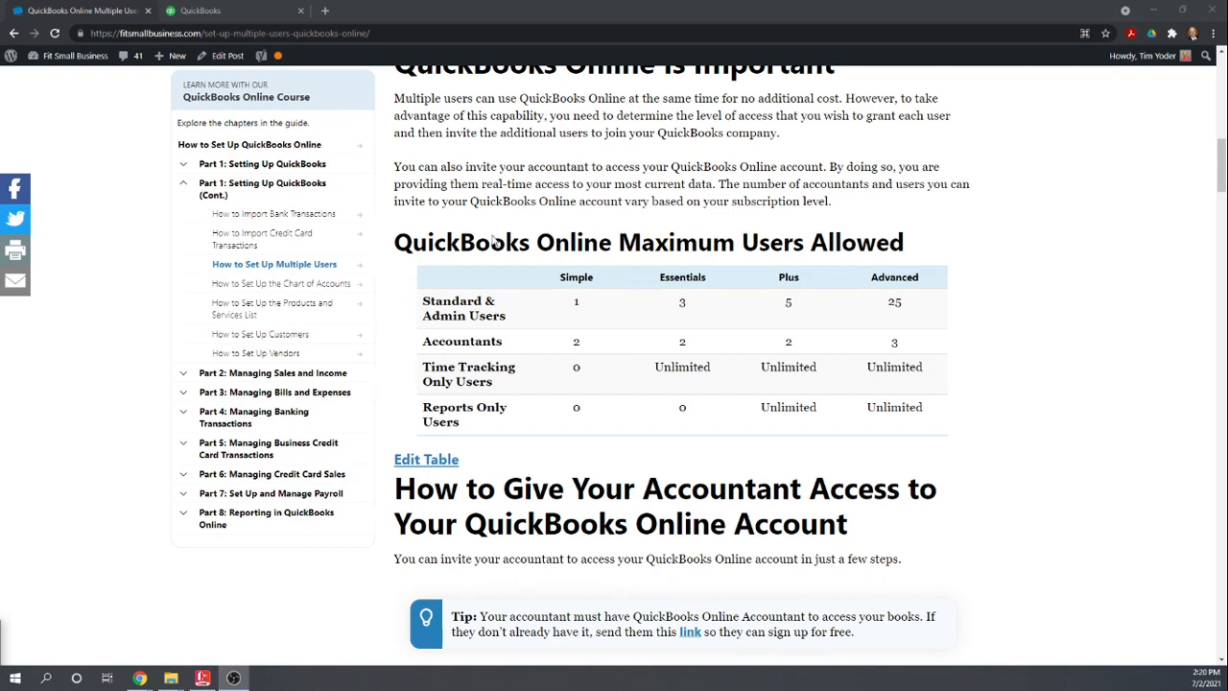
mouse_move(274, 272)
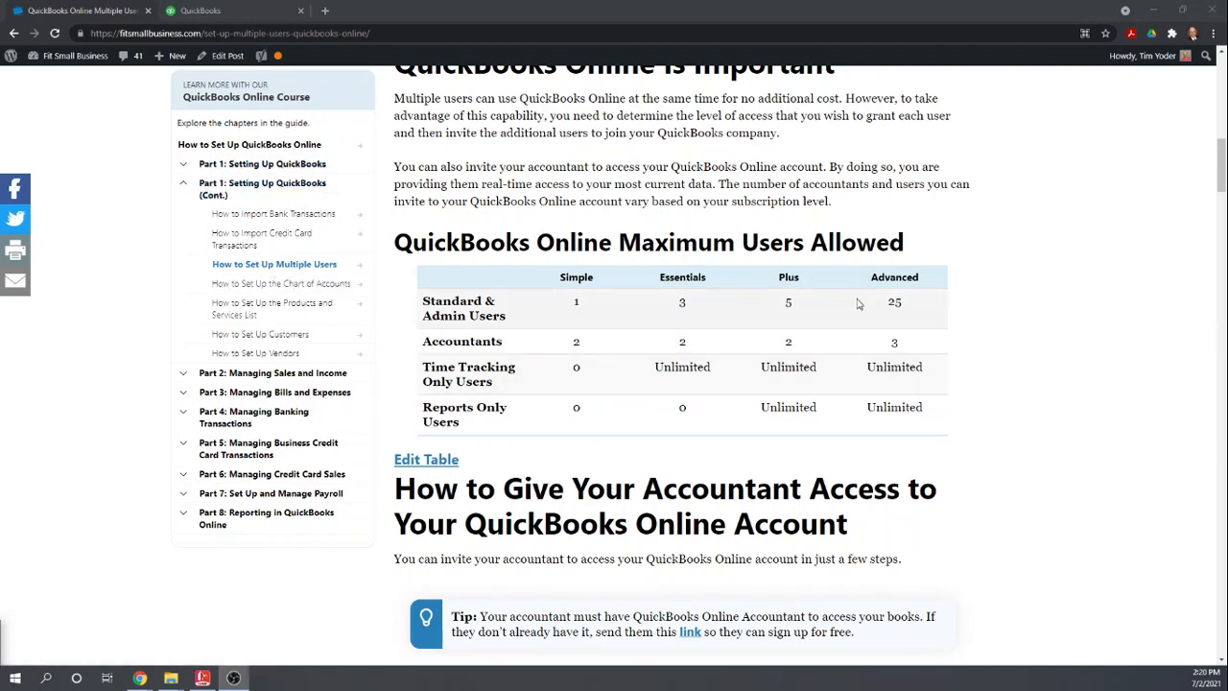
mouse_move(632, 378)
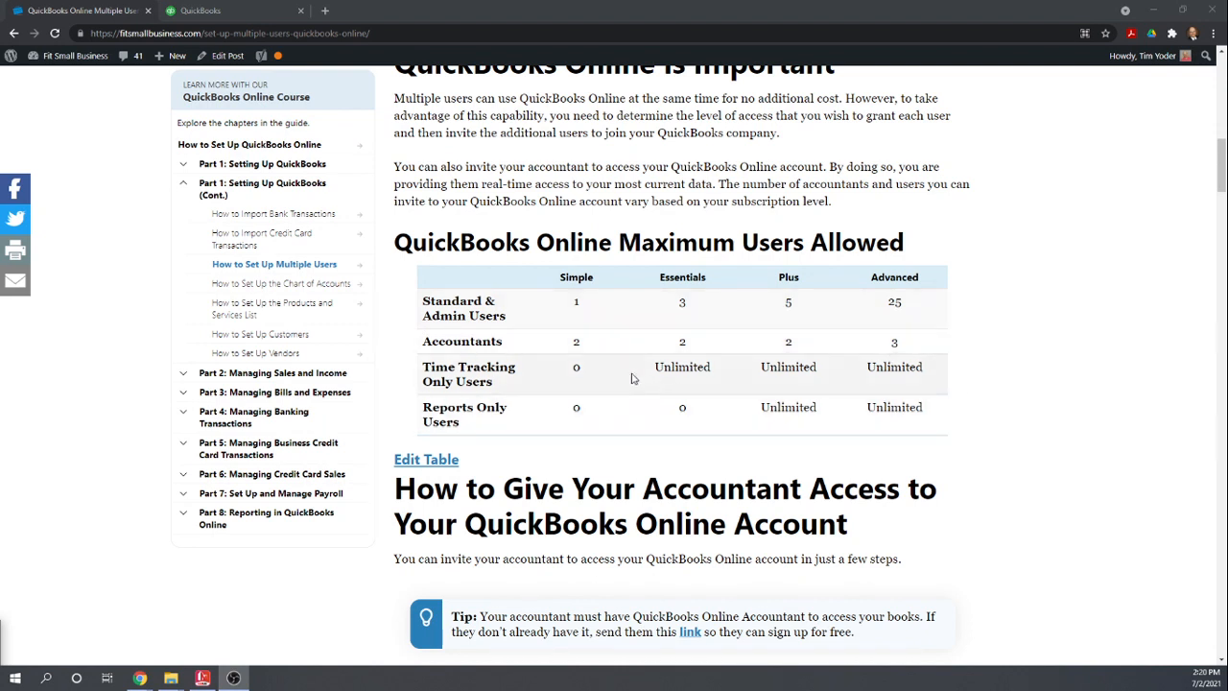
mouse_move(487, 324)
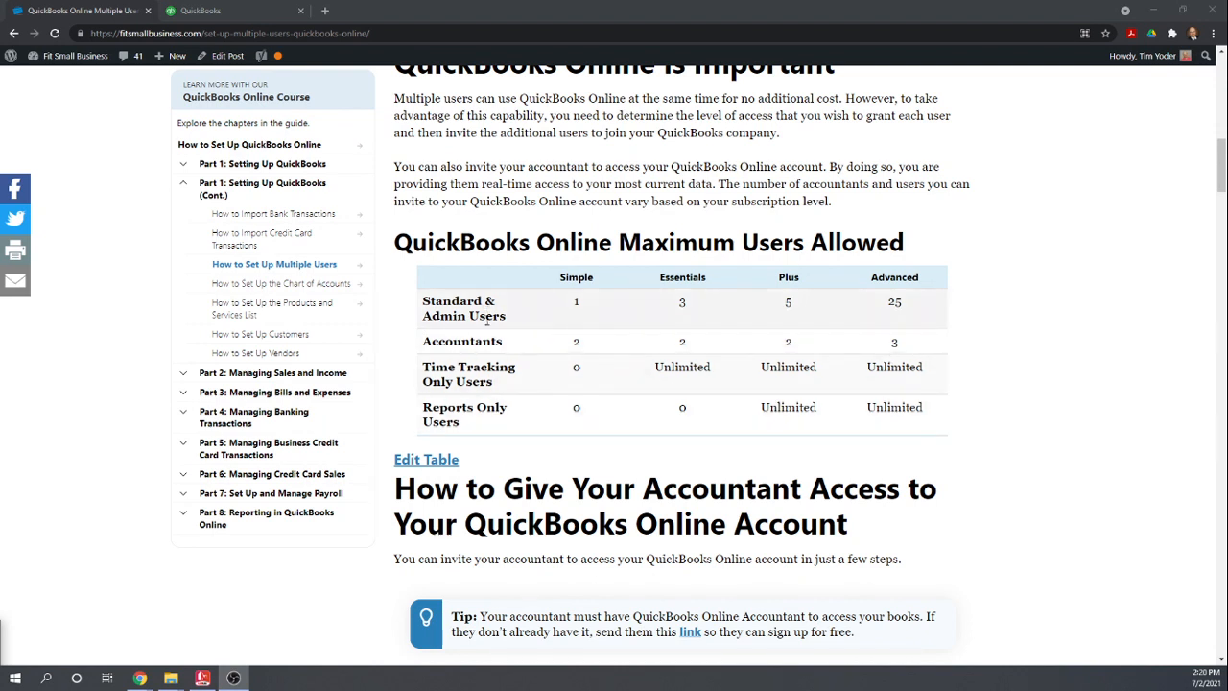
mouse_move(559, 309)
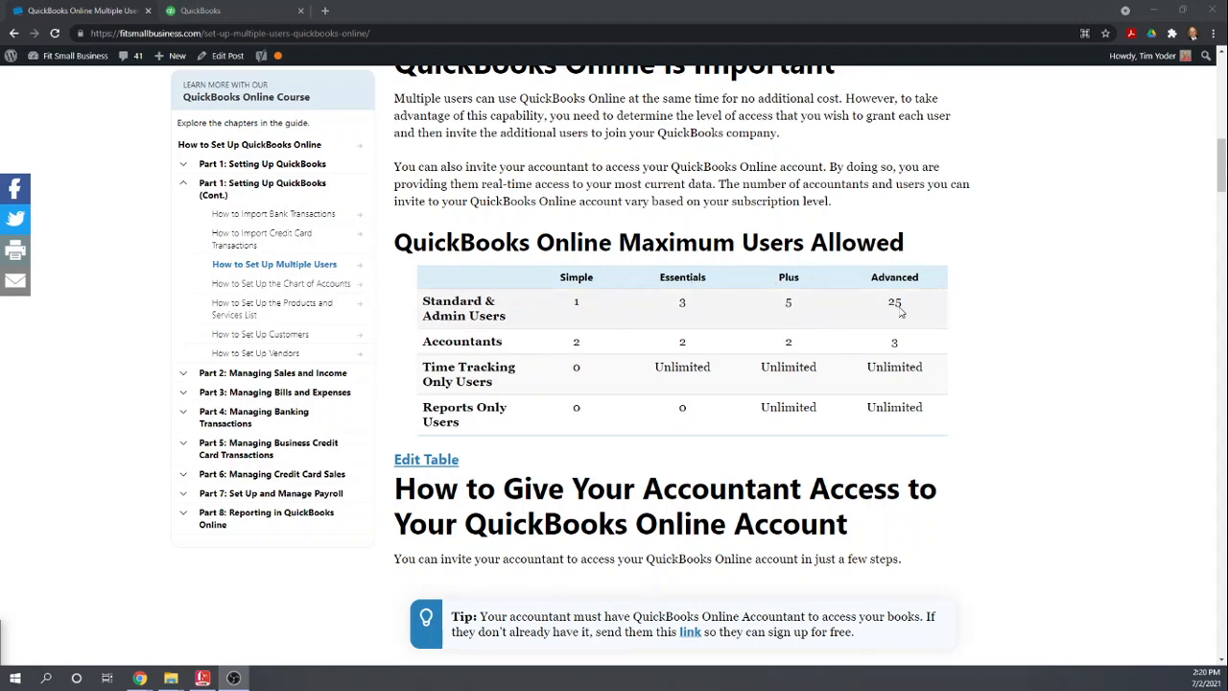
mouse_move(896, 301)
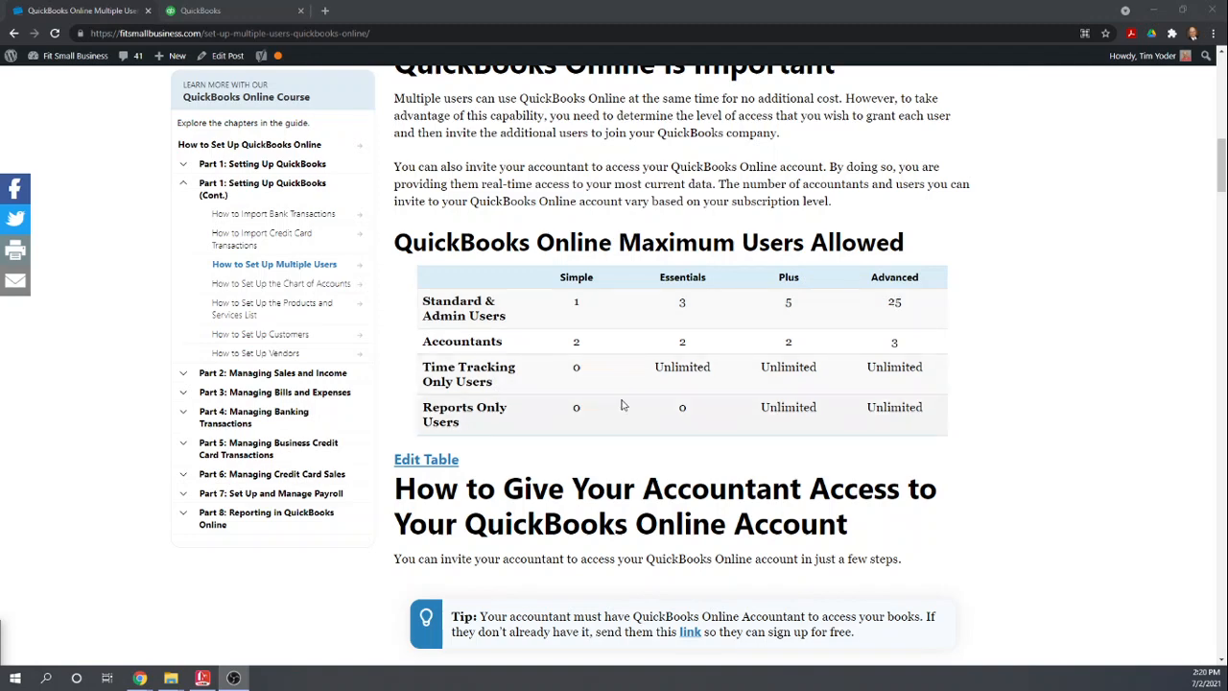
mouse_move(492, 310)
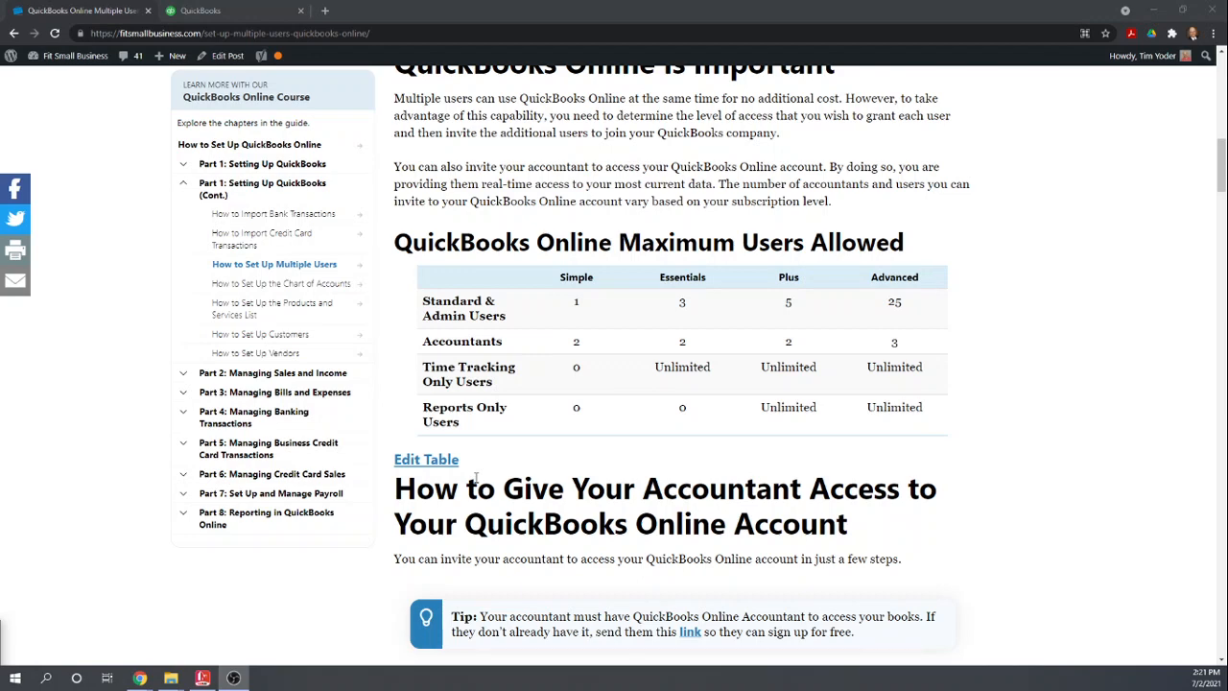
mouse_move(468, 364)
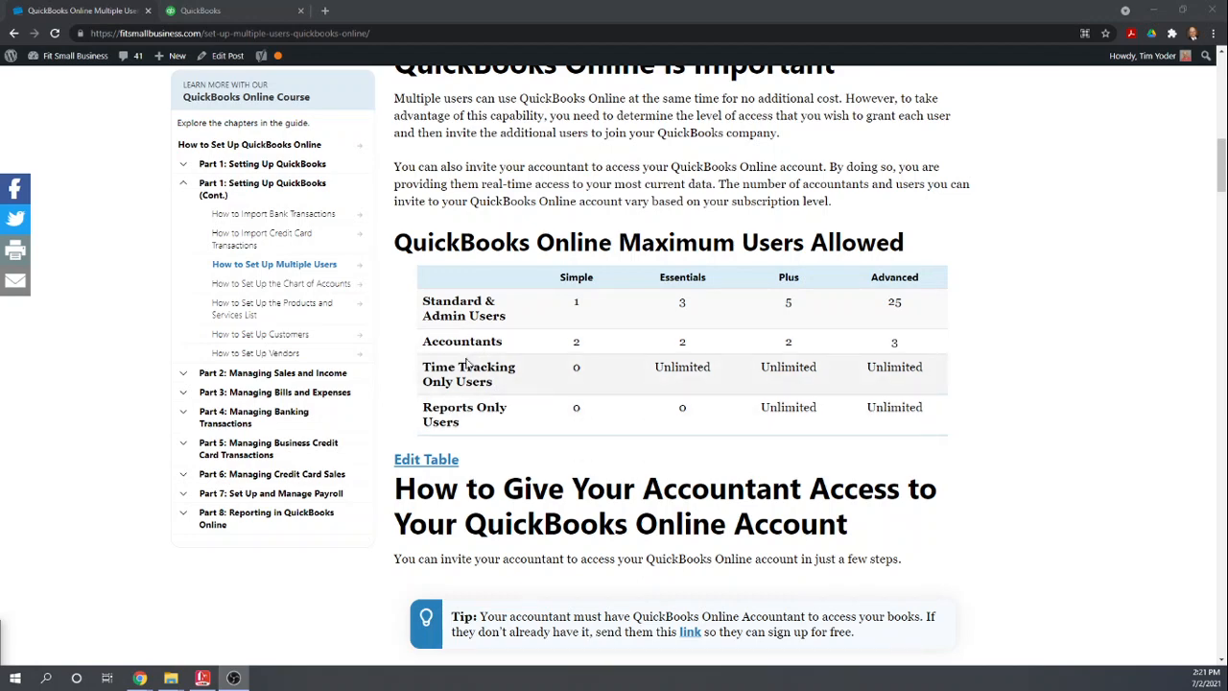
mouse_move(642, 318)
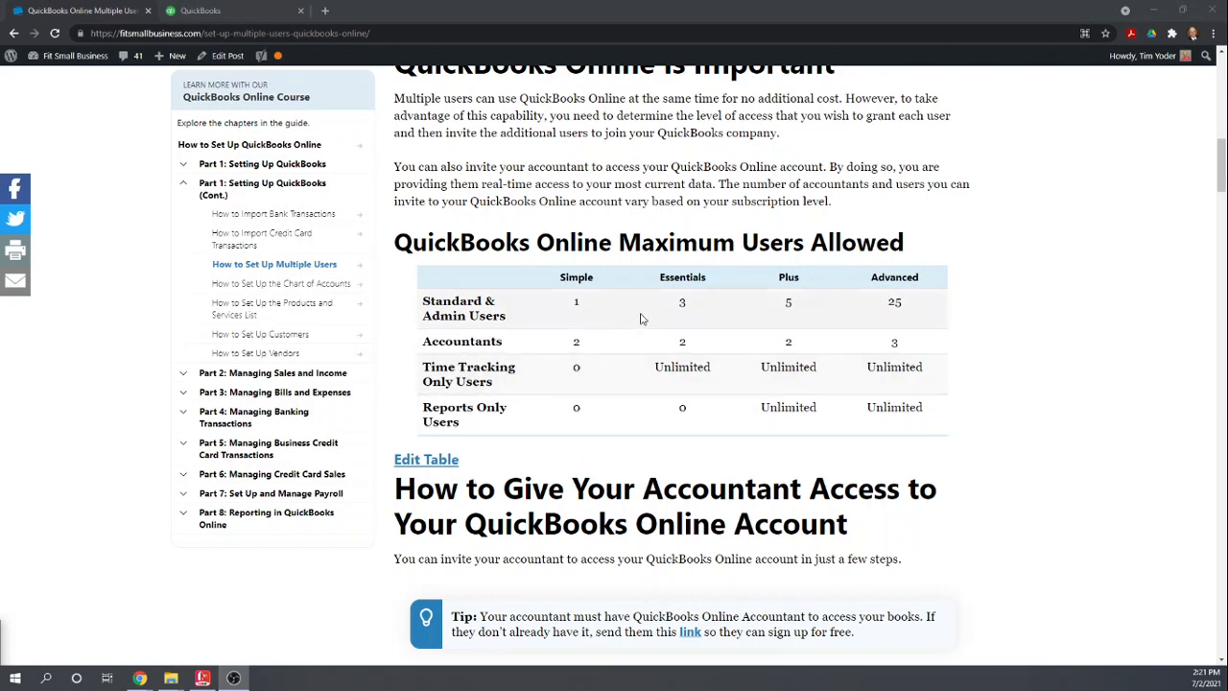
mouse_move(881, 294)
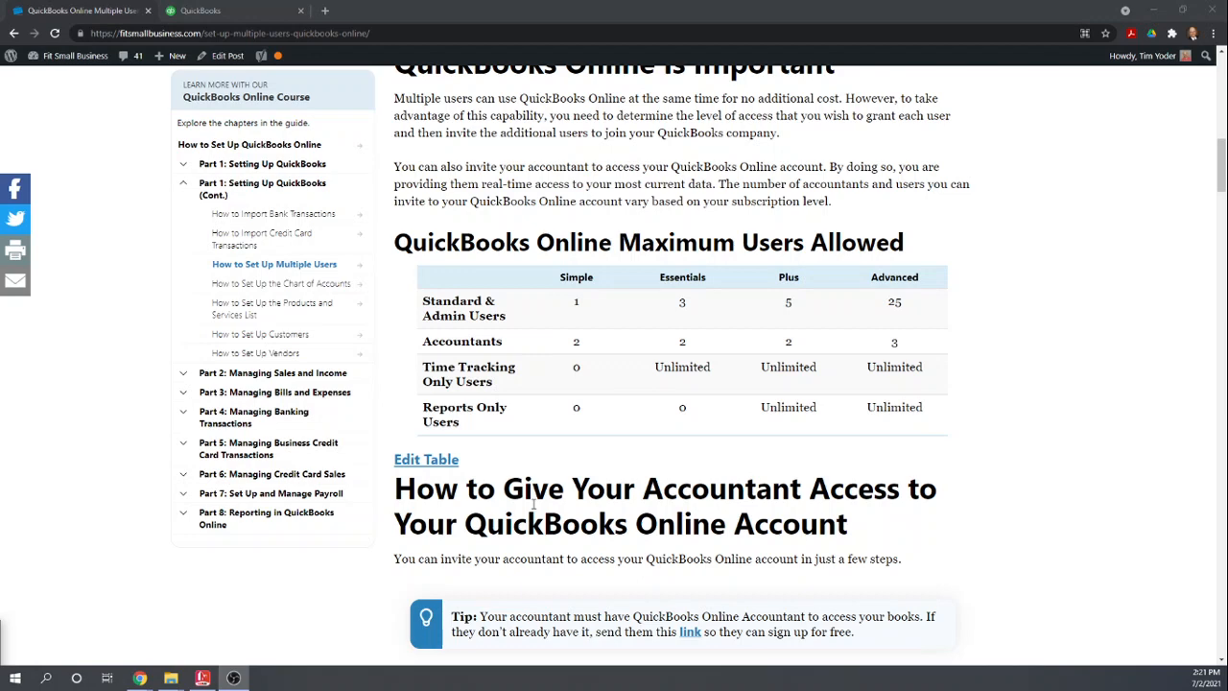
mouse_move(525, 594)
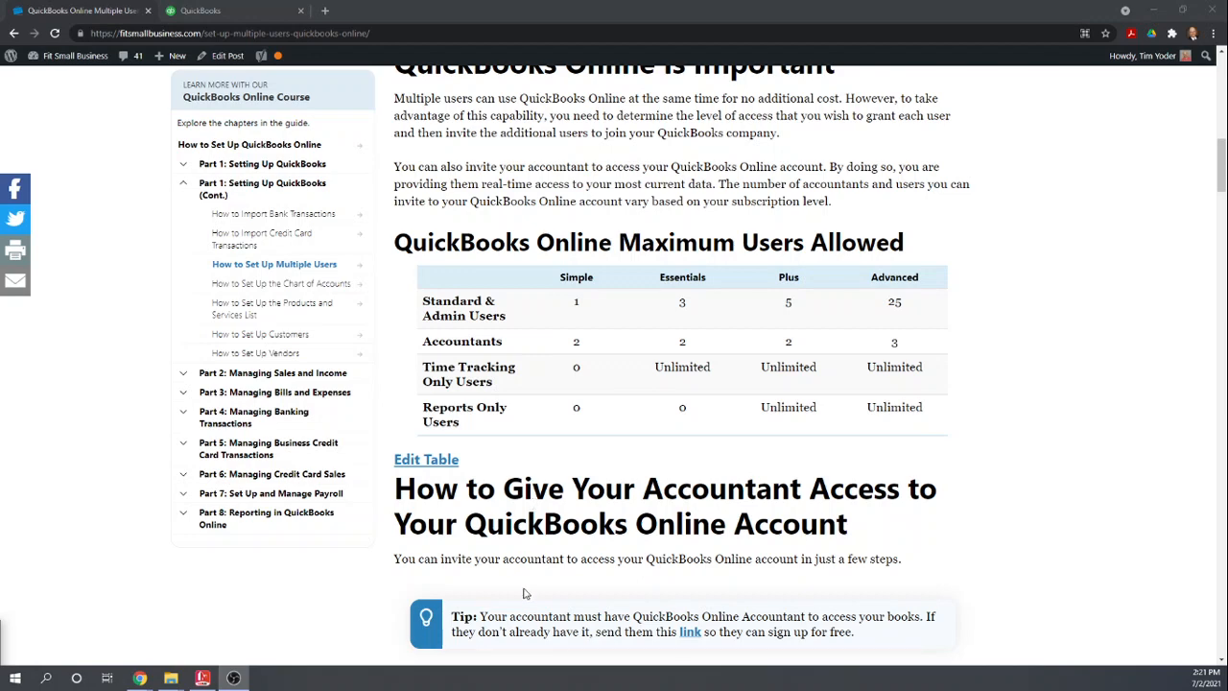
mouse_move(525, 413)
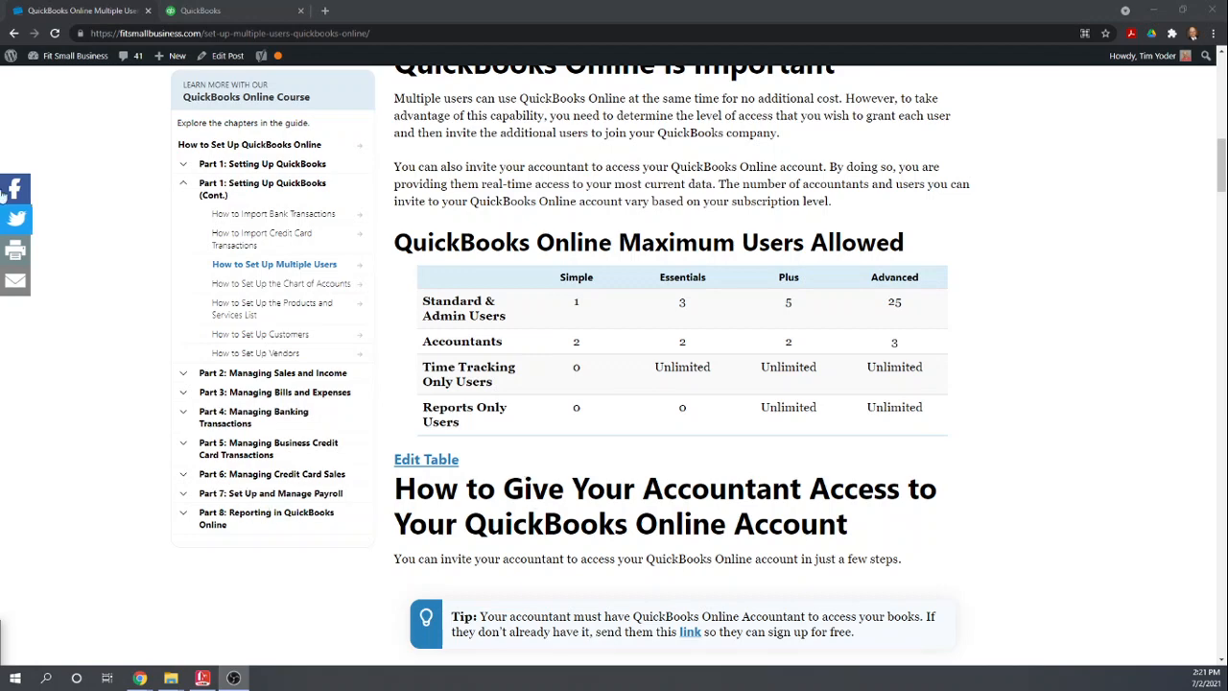
Step: Return to QuickBooks and open the Paul's Plumbing company dashboard
left_click(220, 10)
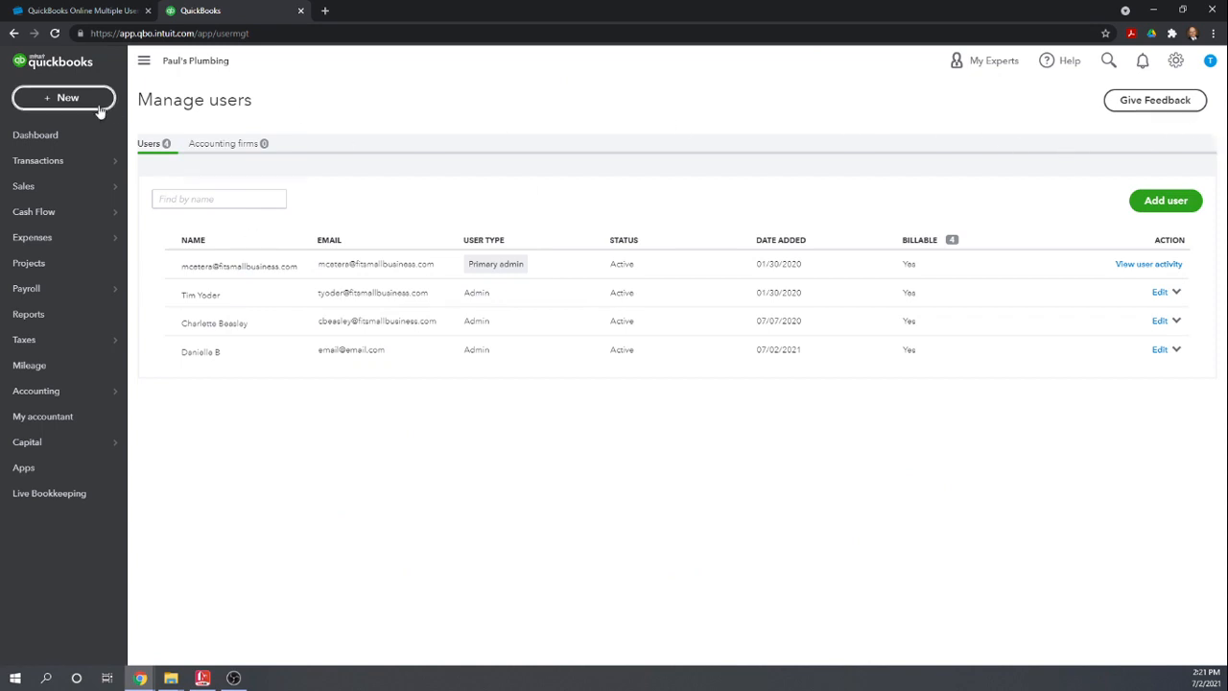
left_click(36, 134)
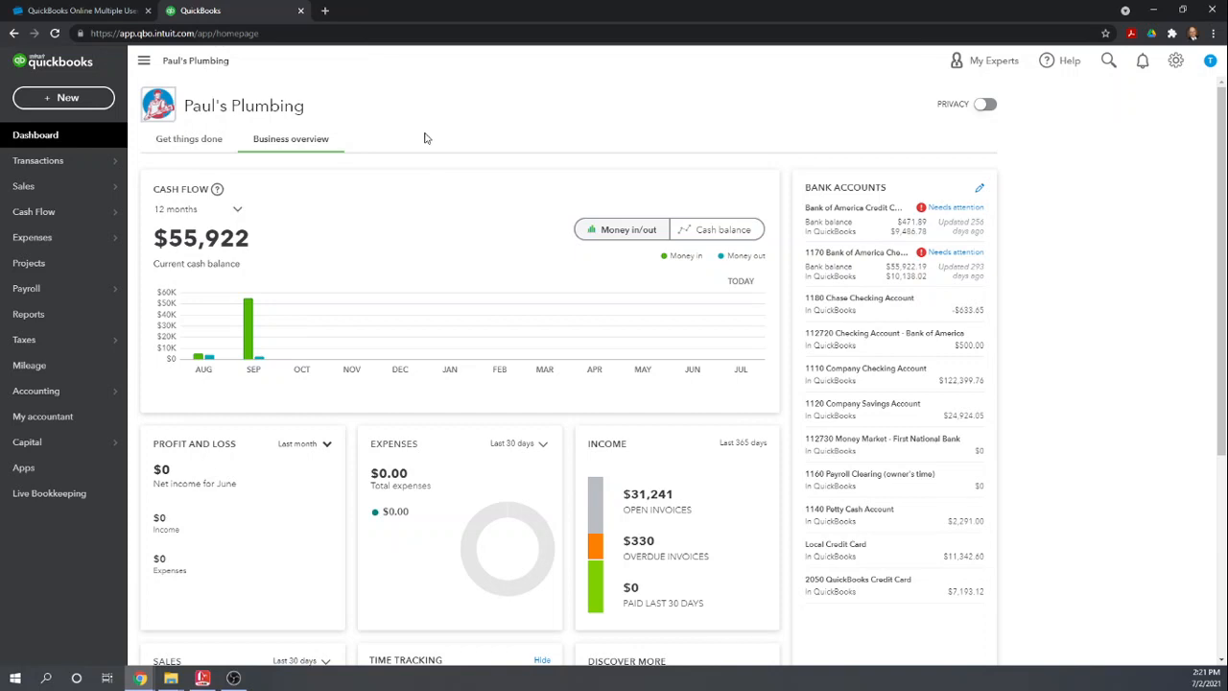
mouse_move(682, 265)
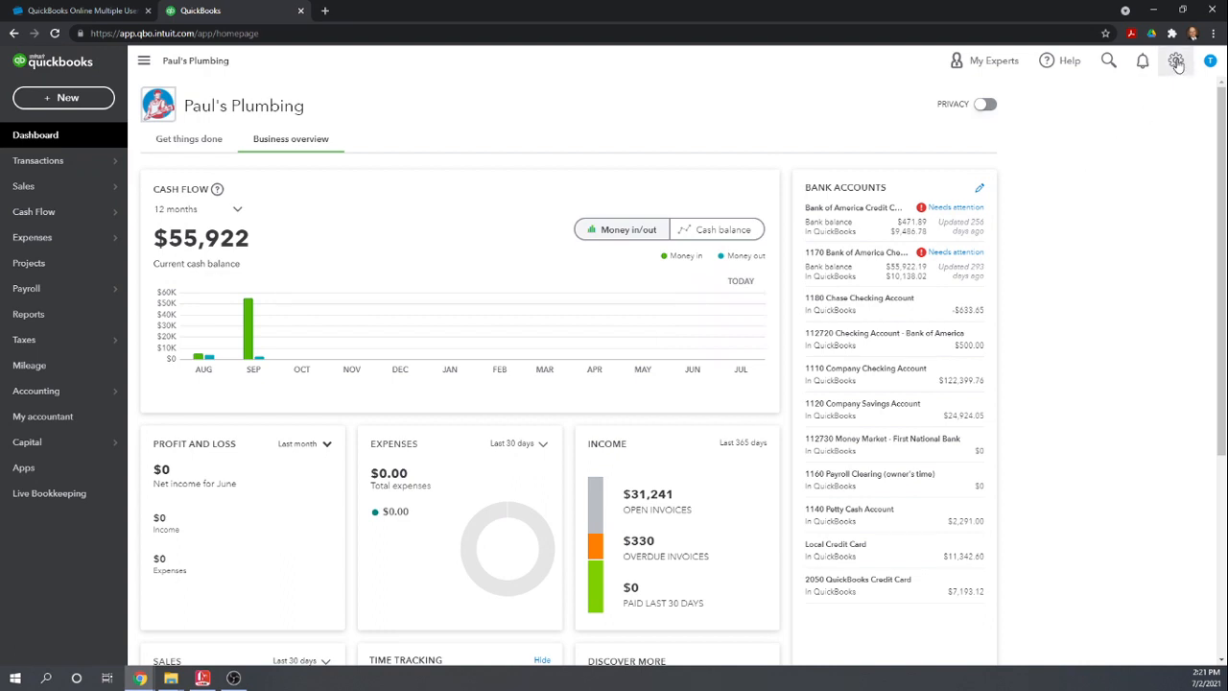
Step: Open Manage users from the gear menu, listing Paul's Plumbing's four admin users
left_click(1177, 61)
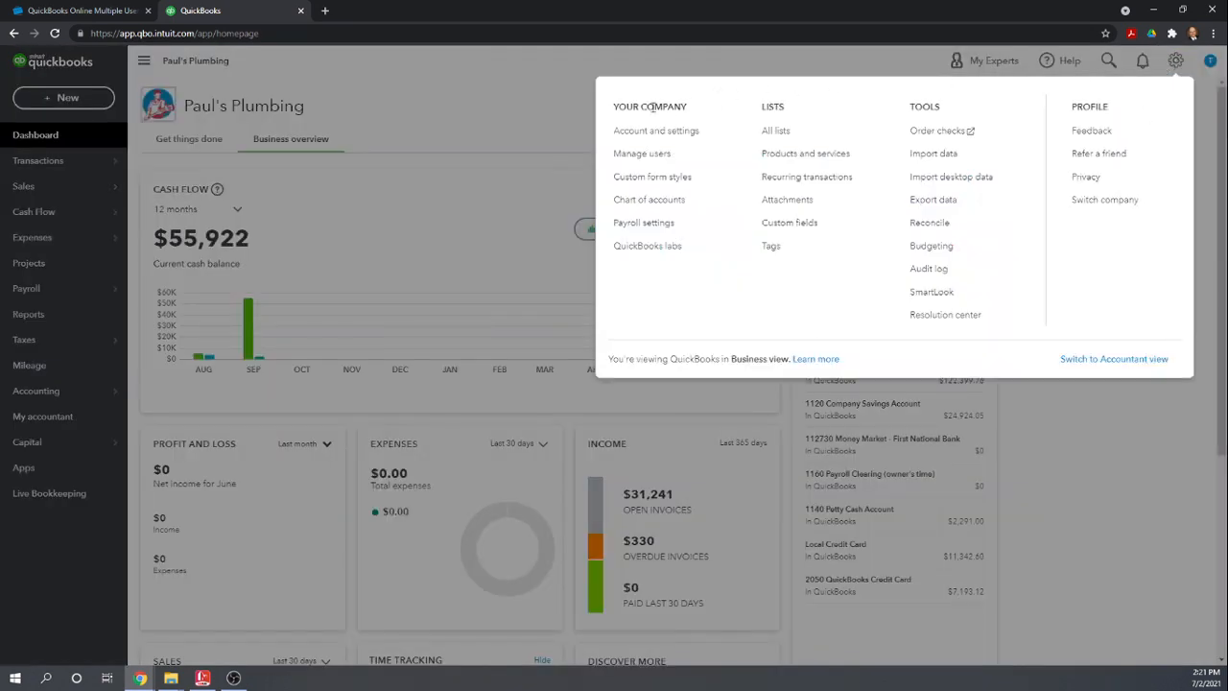
left_click(642, 152)
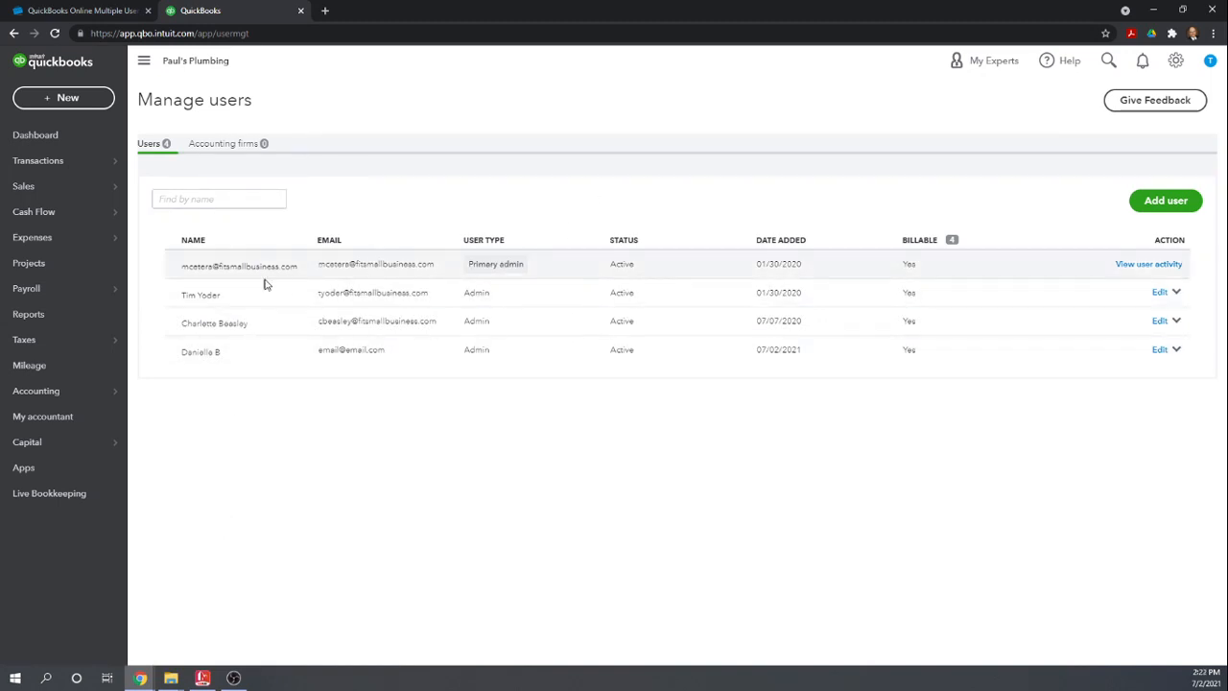
mouse_move(216, 292)
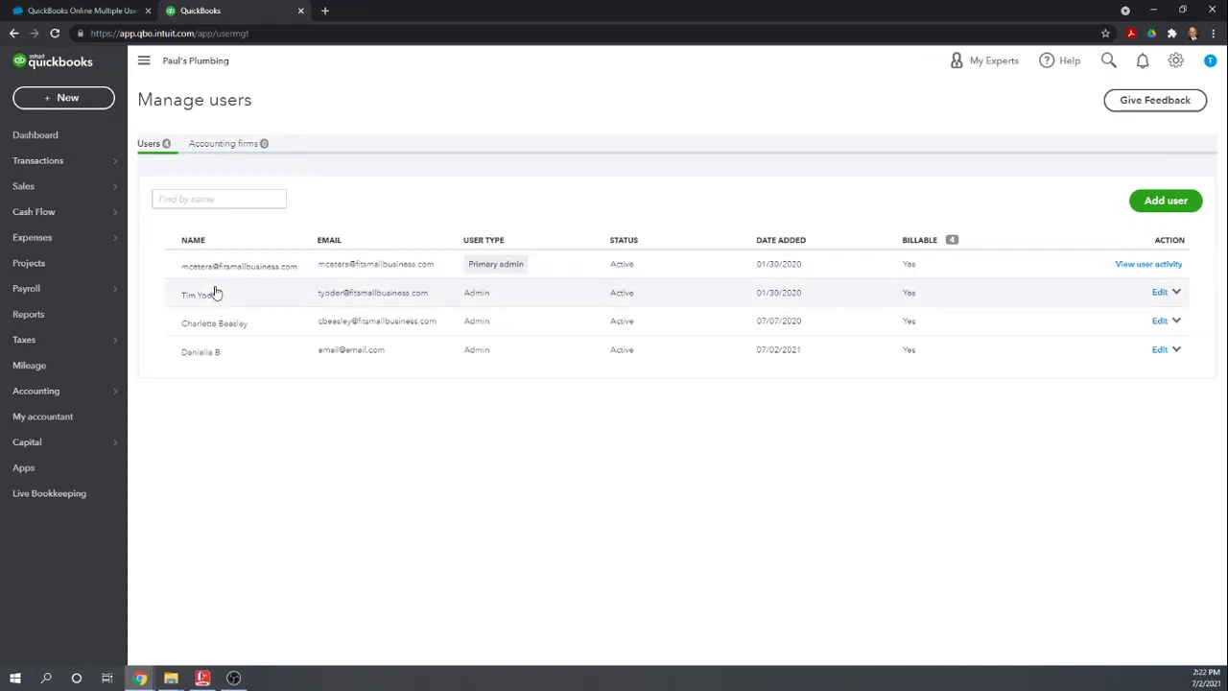
mouse_move(494, 273)
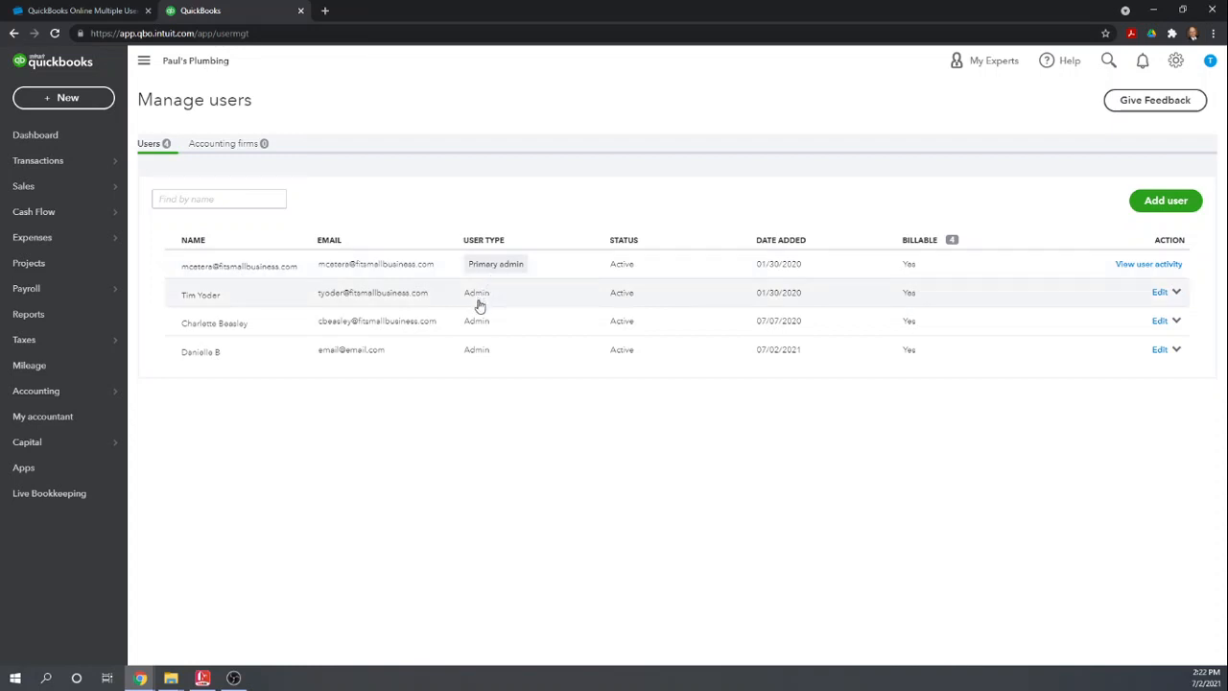
mouse_move(477, 353)
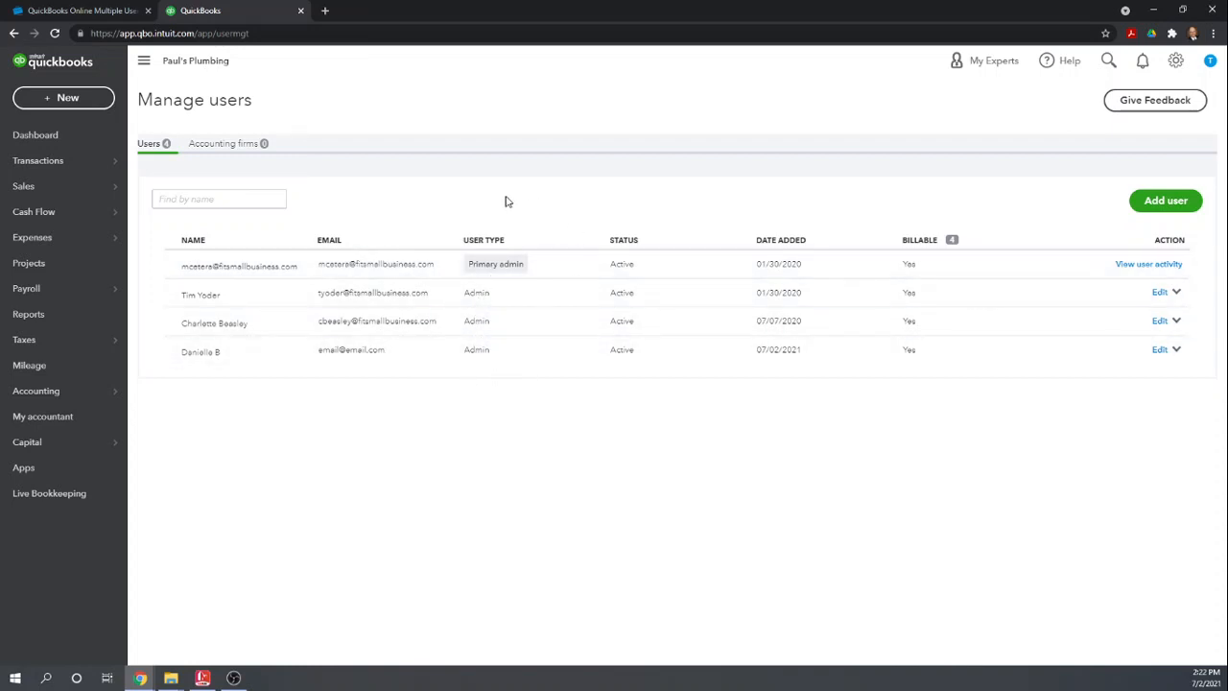
mouse_move(465, 357)
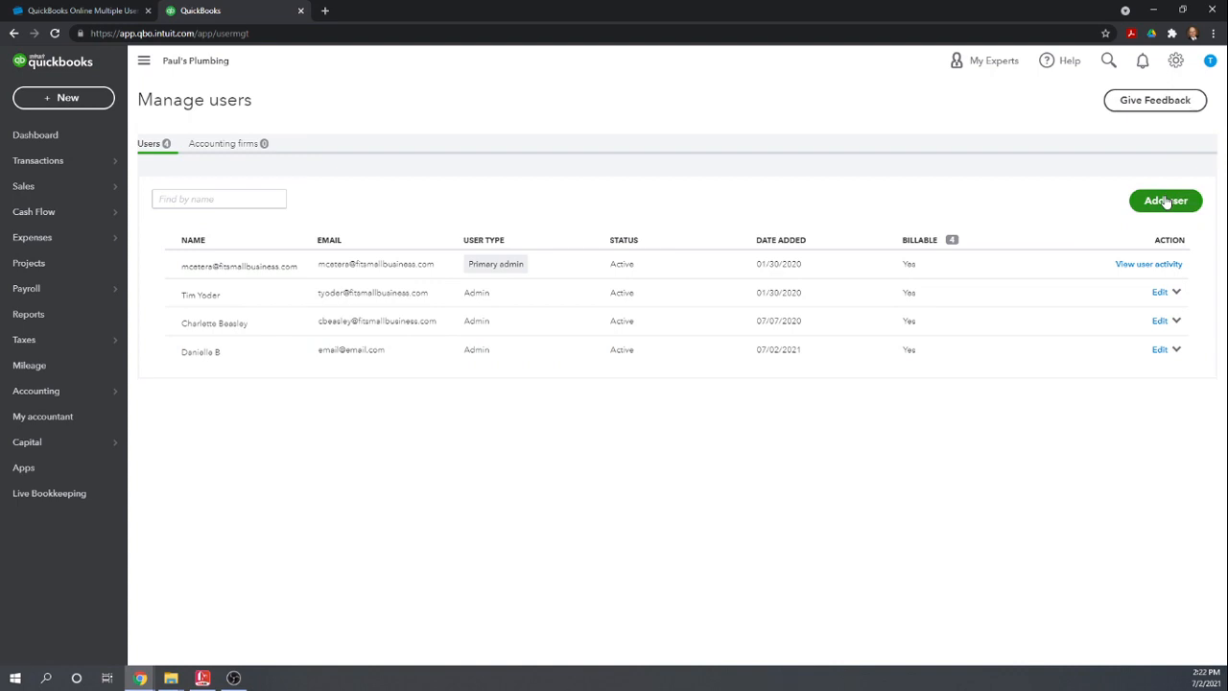
Step: Start adding a new user and choose Standard user after briefly trying Company admin
left_click(1164, 199)
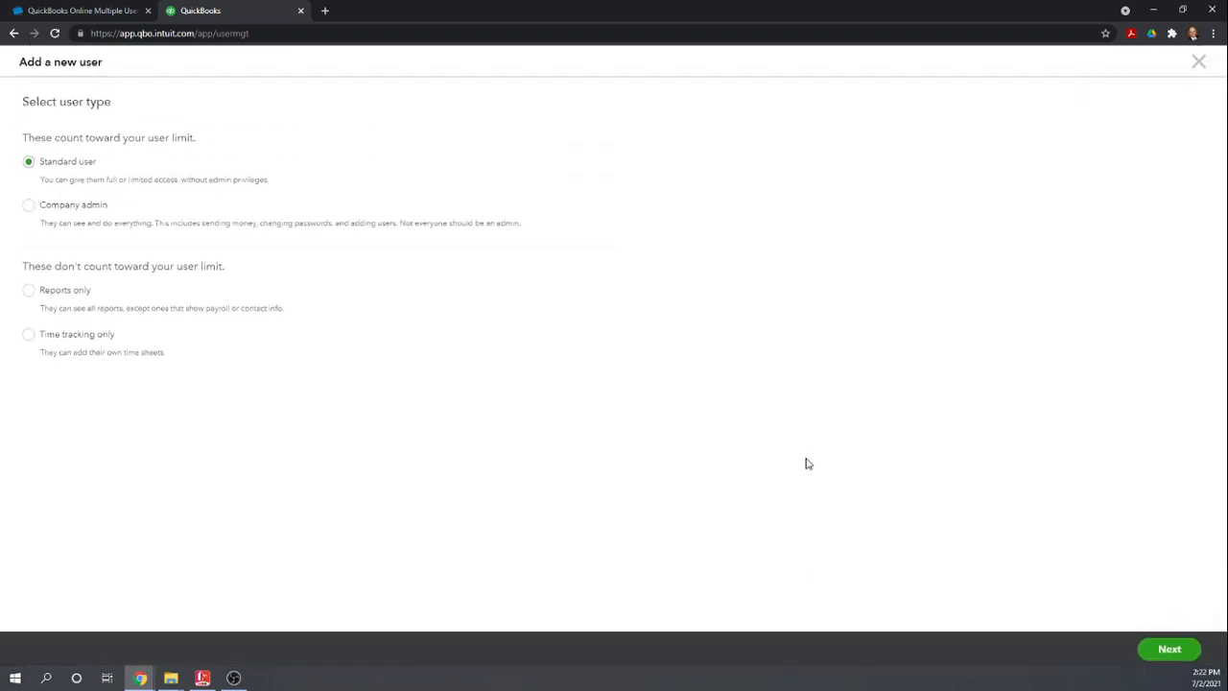
mouse_move(67, 164)
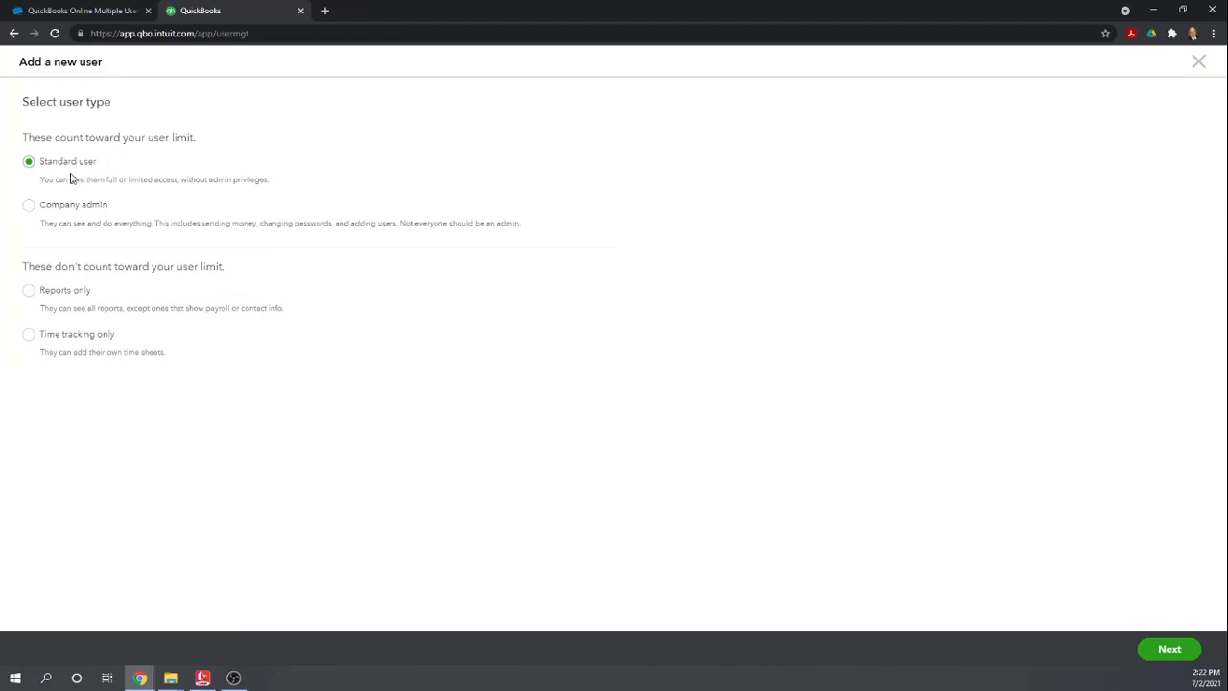
left_click(27, 203)
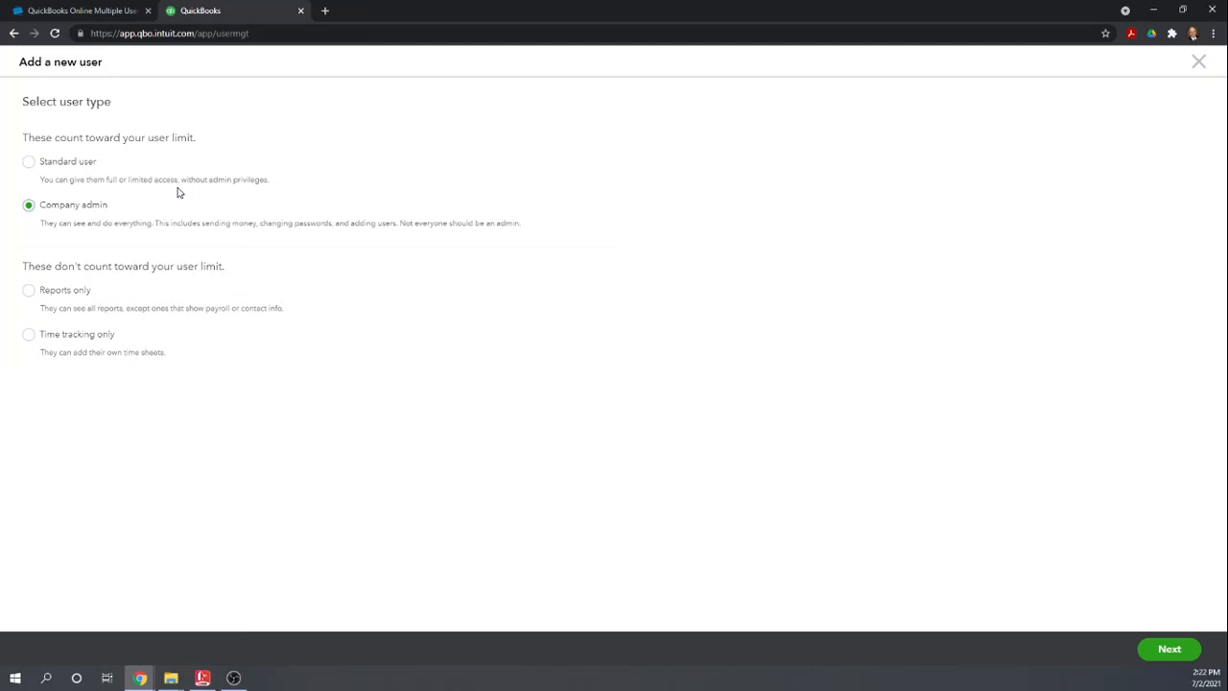
mouse_move(95, 167)
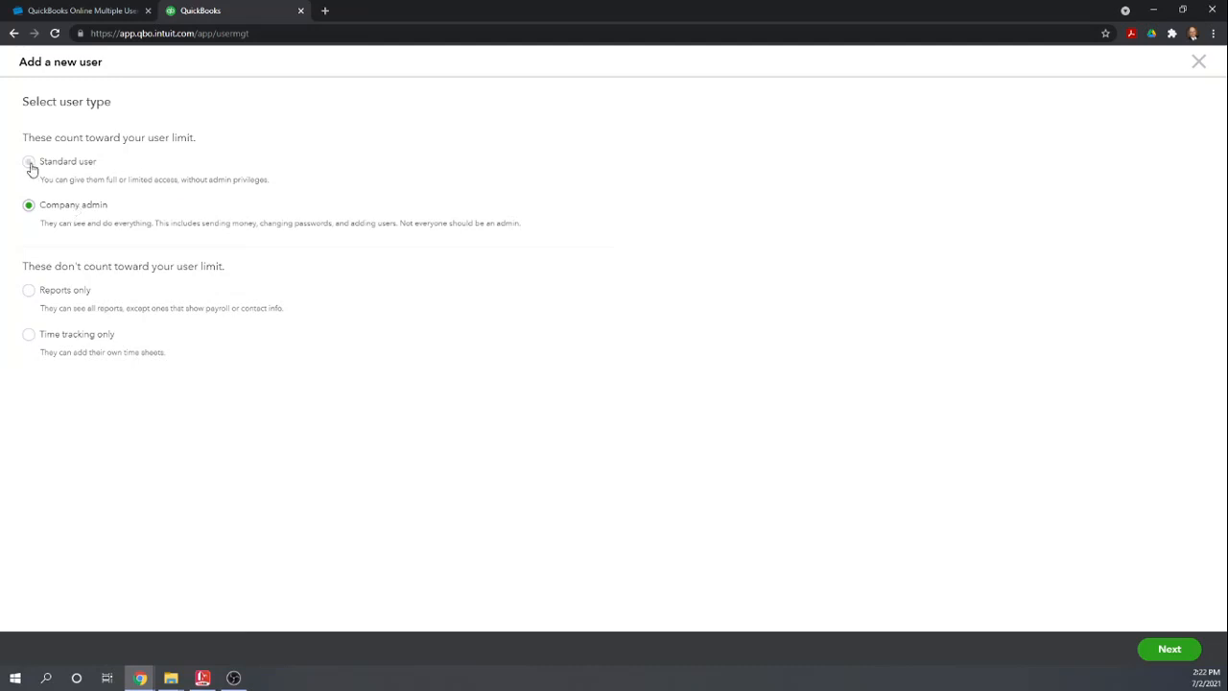
left_click(26, 165)
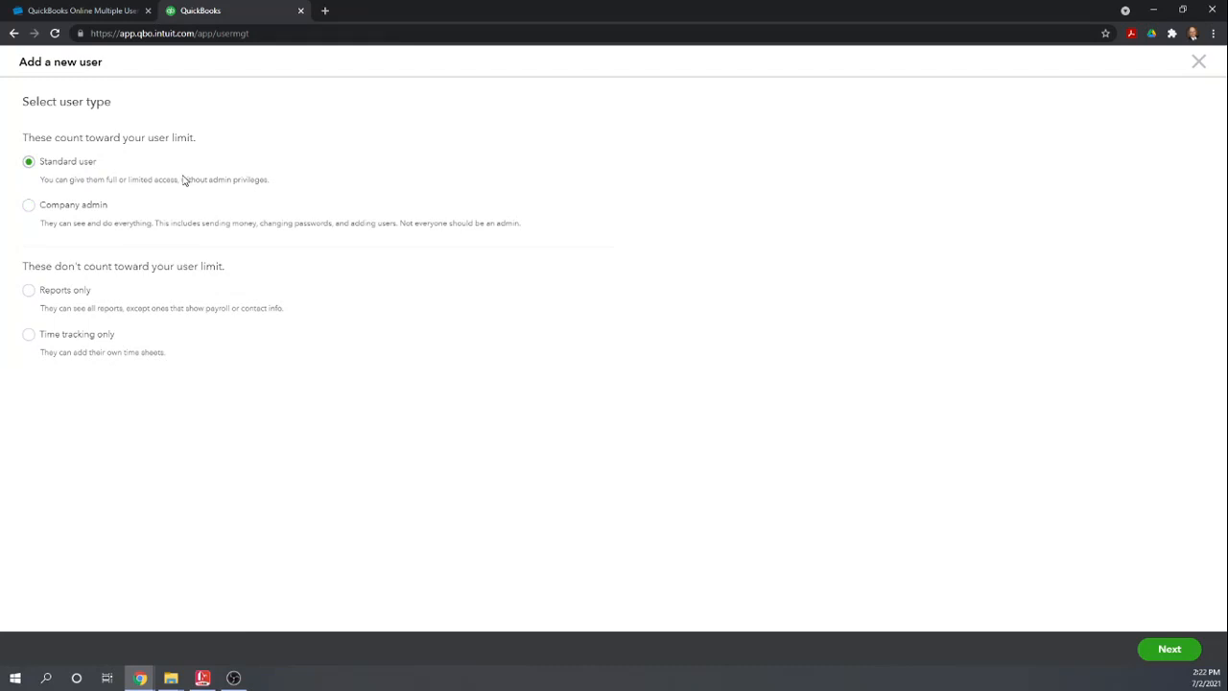
mouse_move(224, 279)
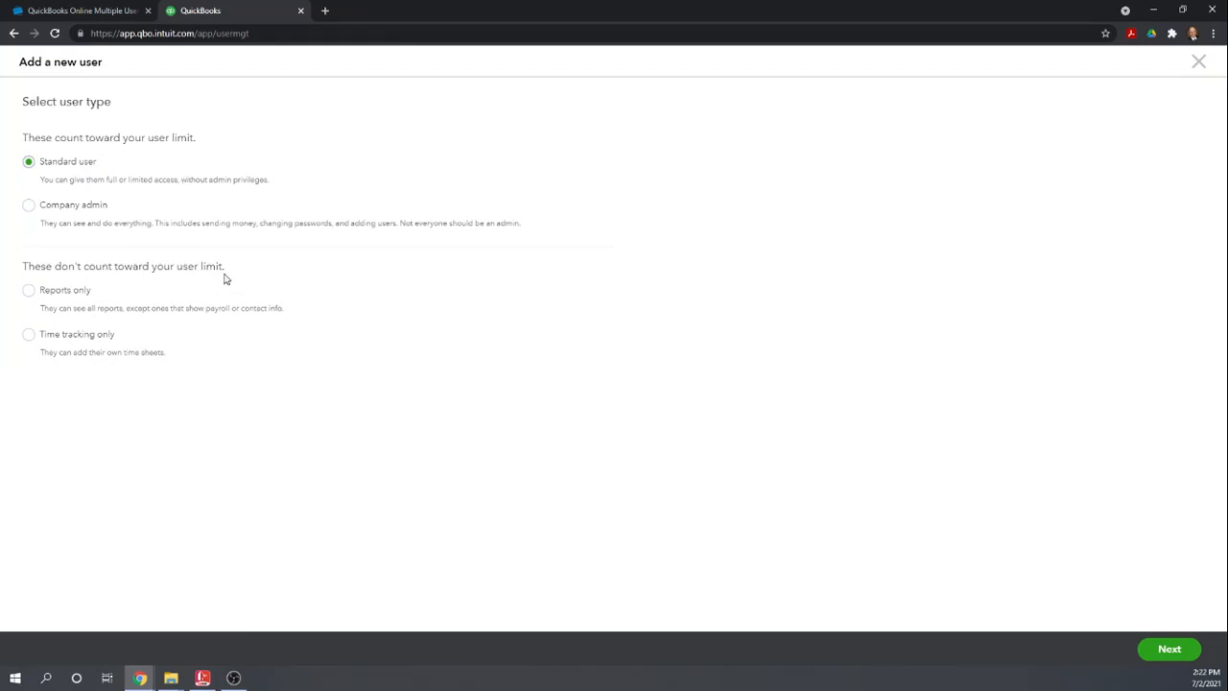
mouse_move(228, 222)
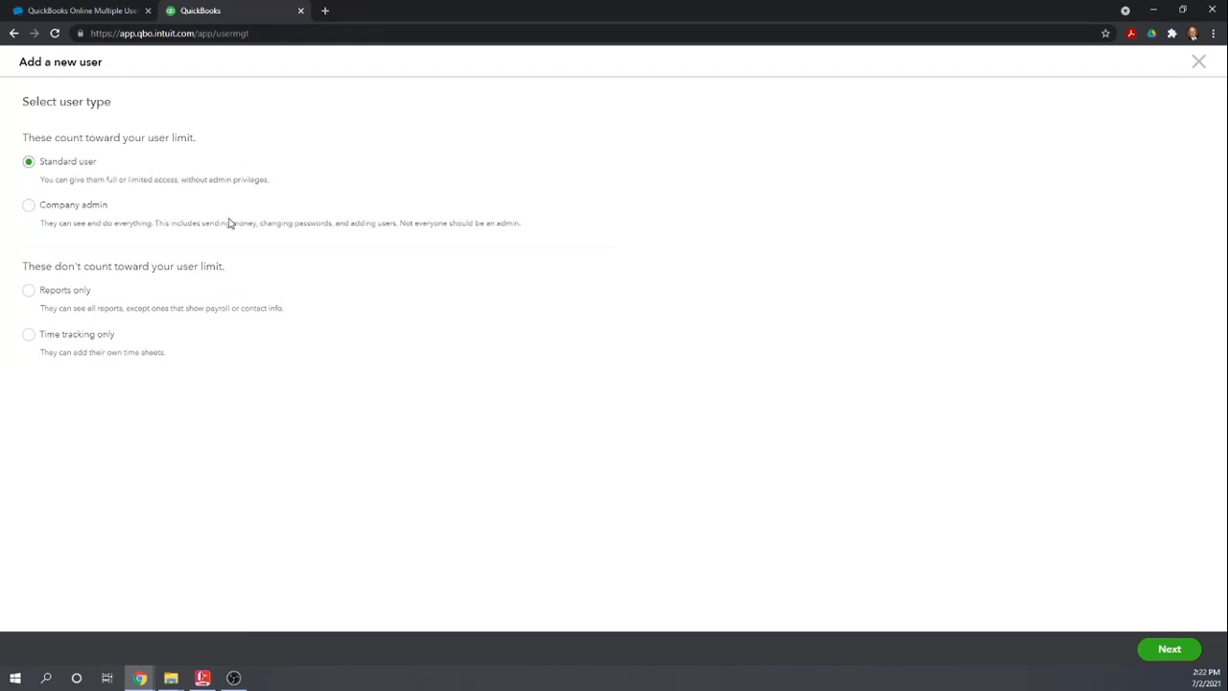
mouse_move(234, 202)
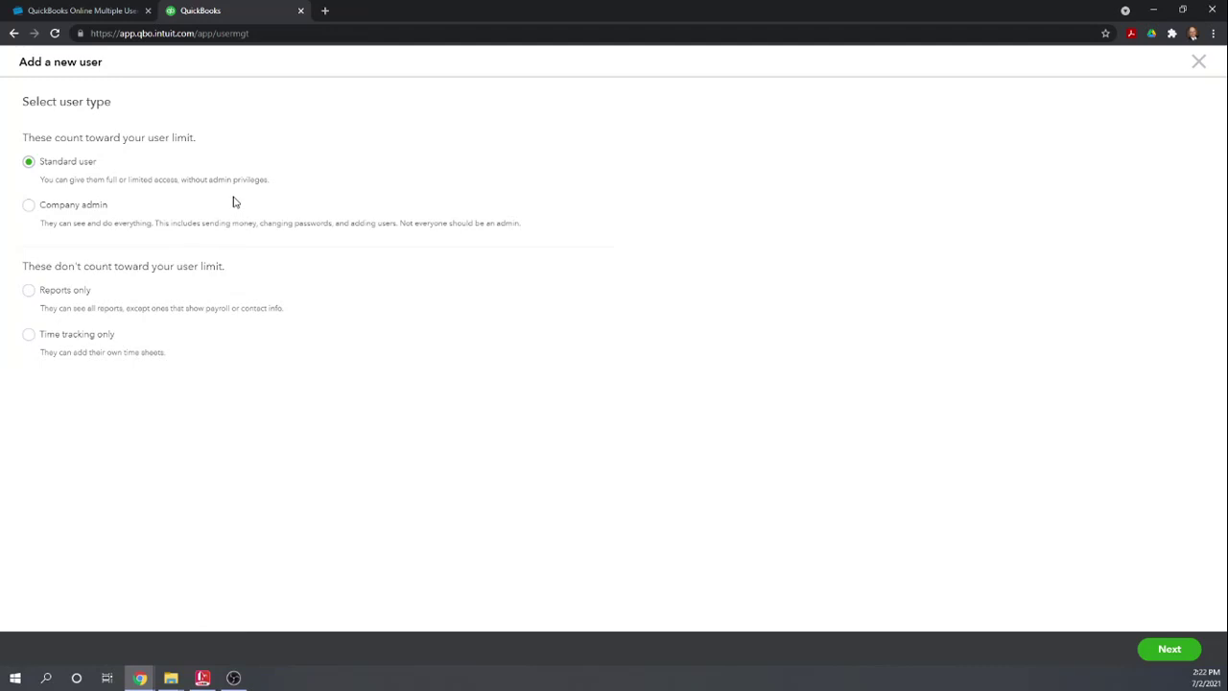
mouse_move(175, 279)
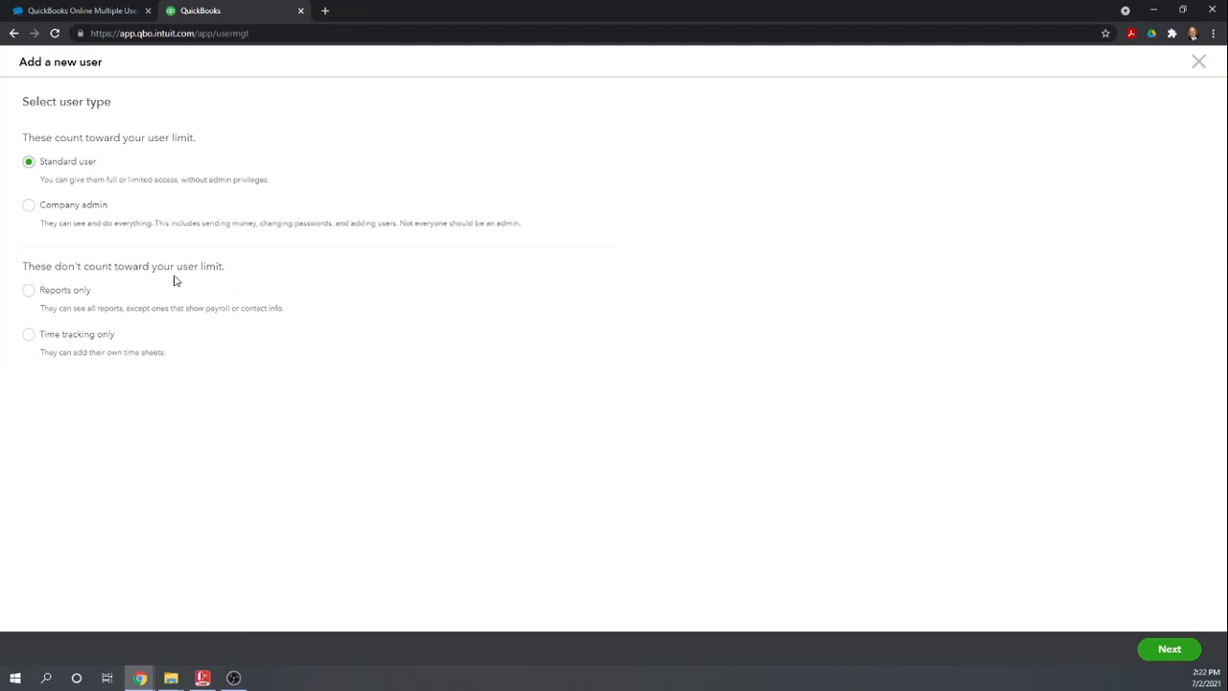
mouse_move(149, 279)
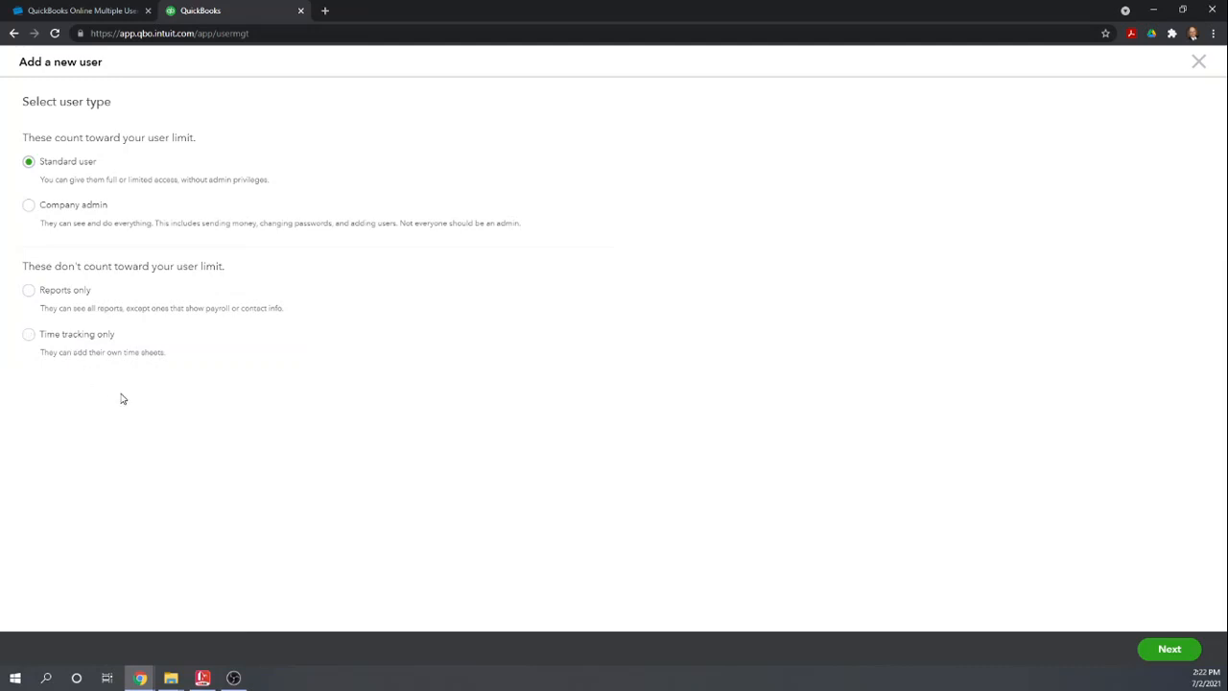
mouse_move(79, 181)
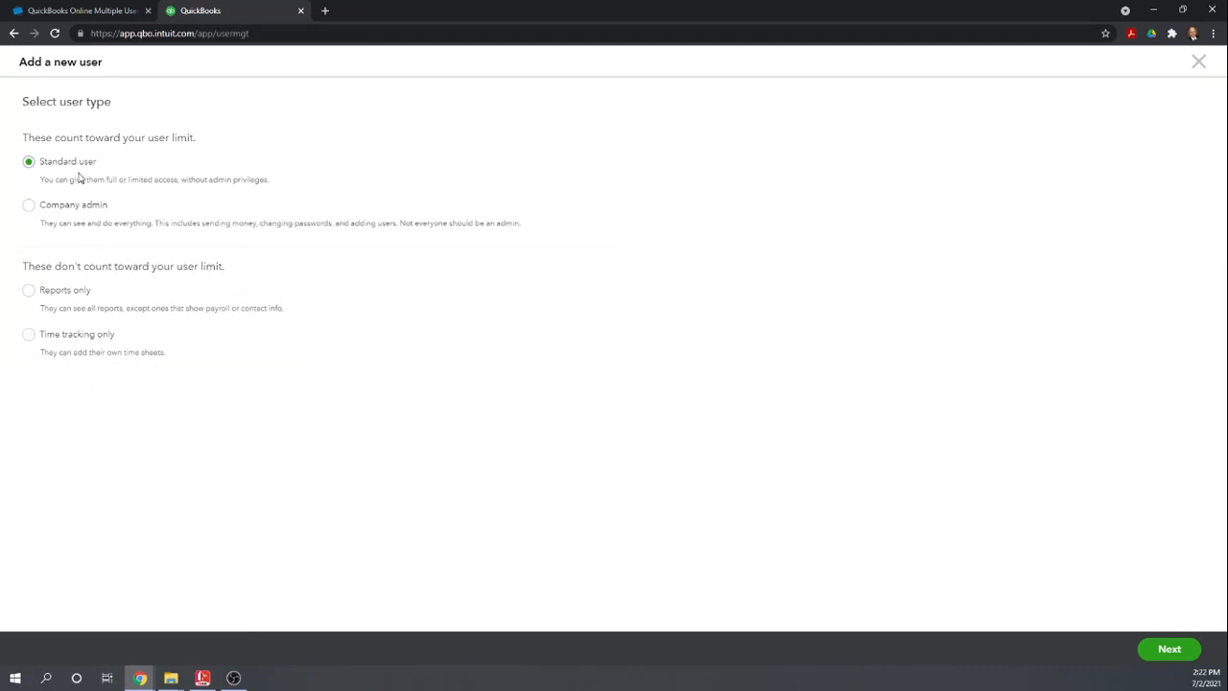
mouse_move(538, 422)
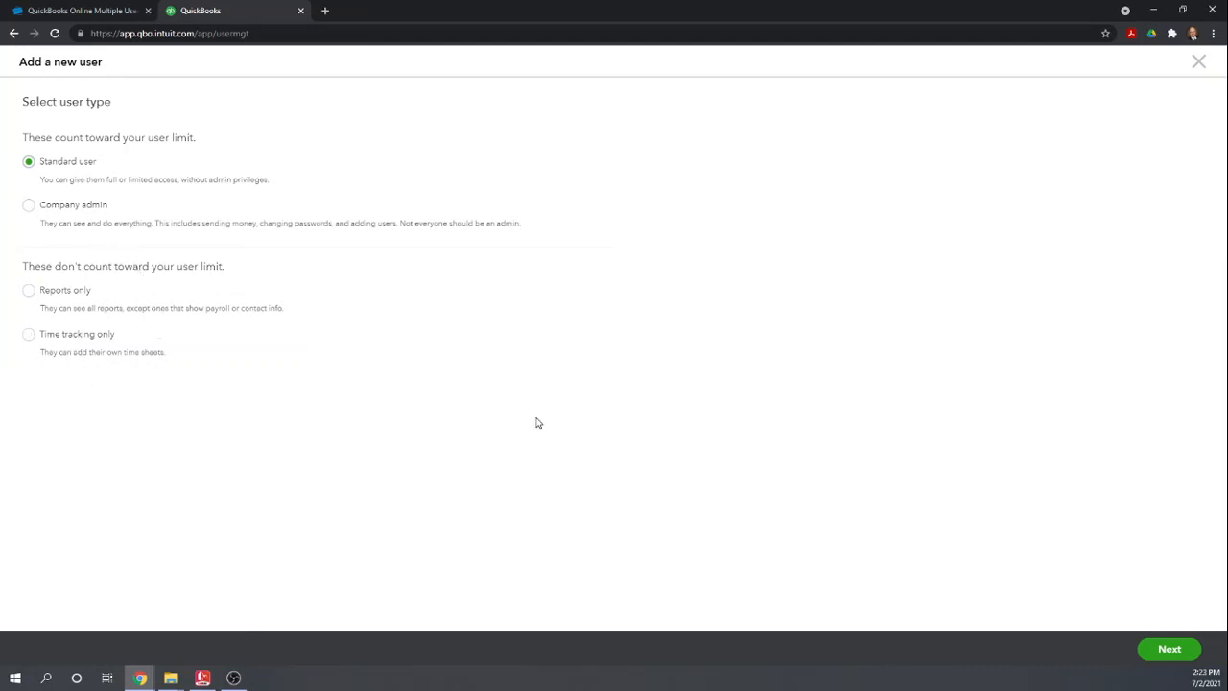
mouse_move(799, 383)
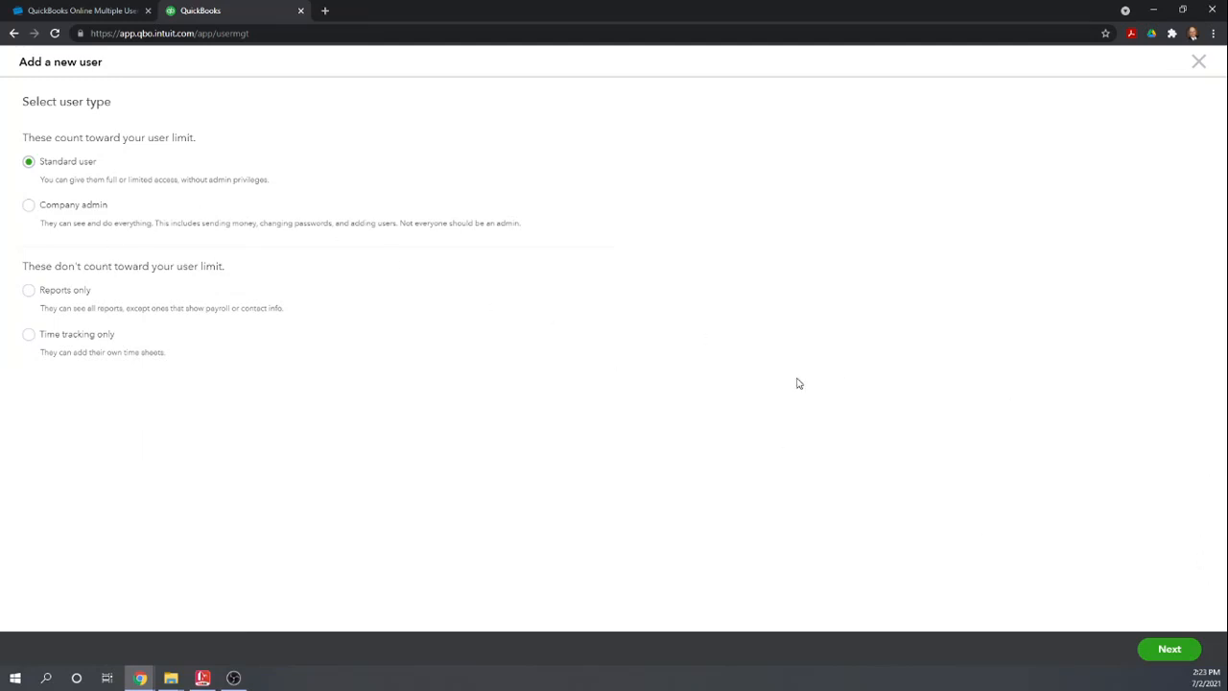
Step: Set the new user's access rights to All with payroll, after previewing None and Limited
left_click(1169, 649)
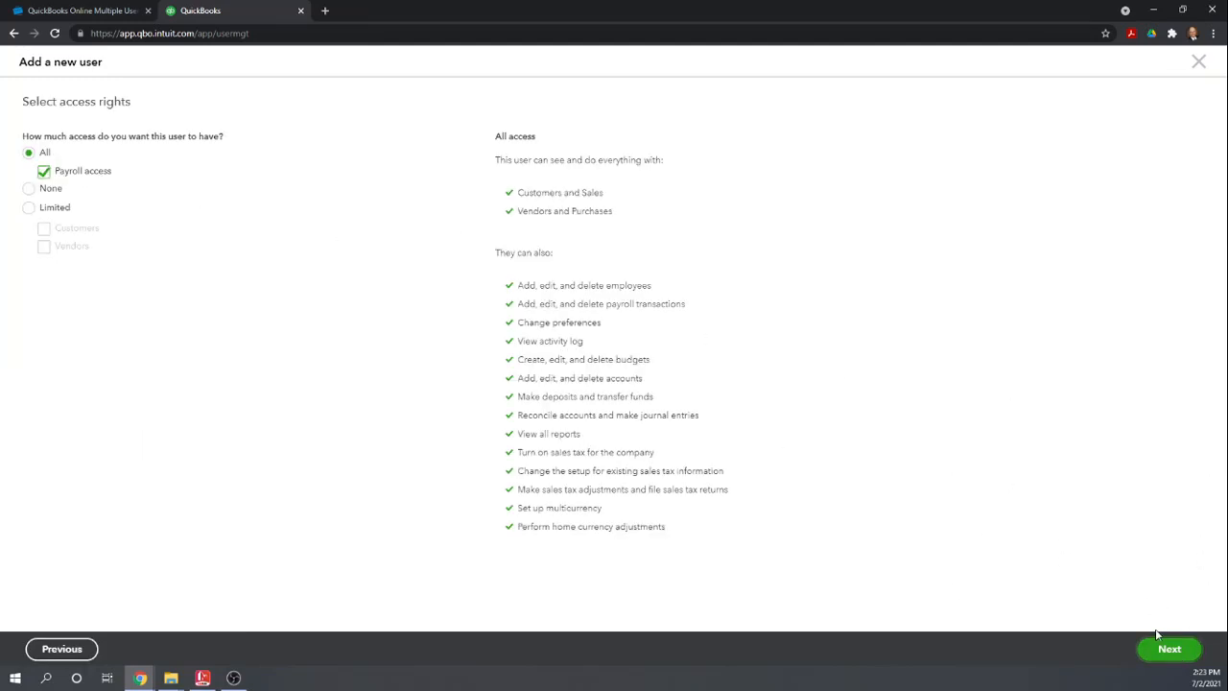
mouse_move(281, 365)
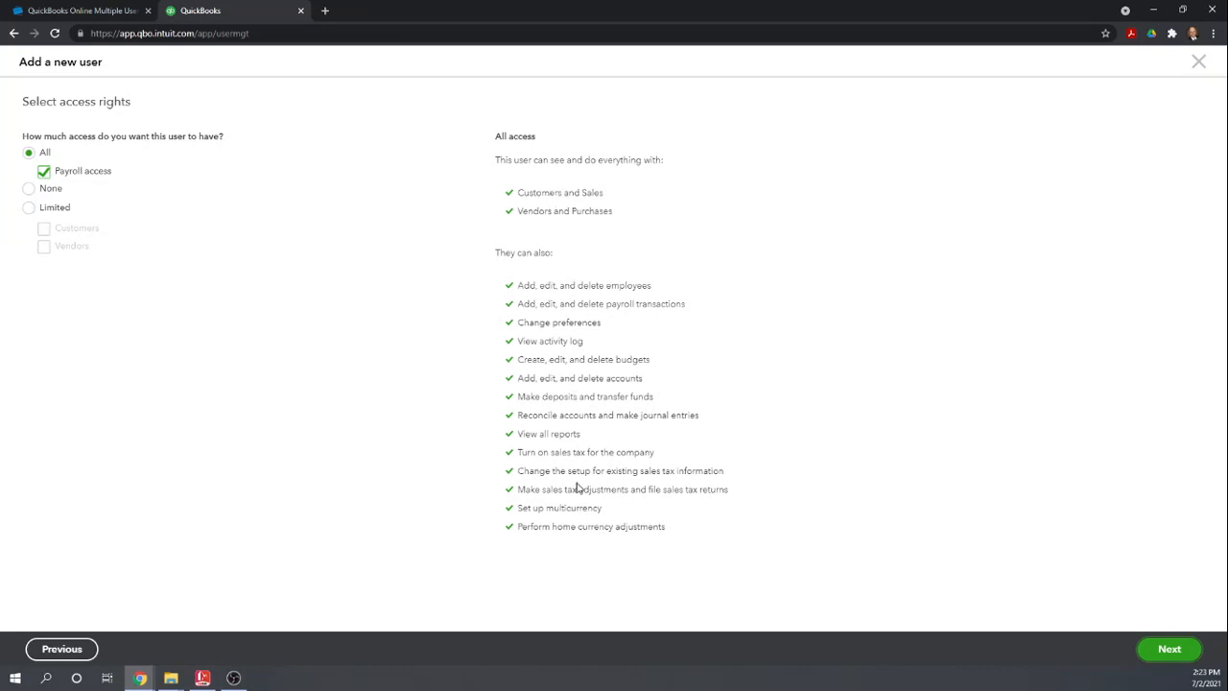
left_click(27, 188)
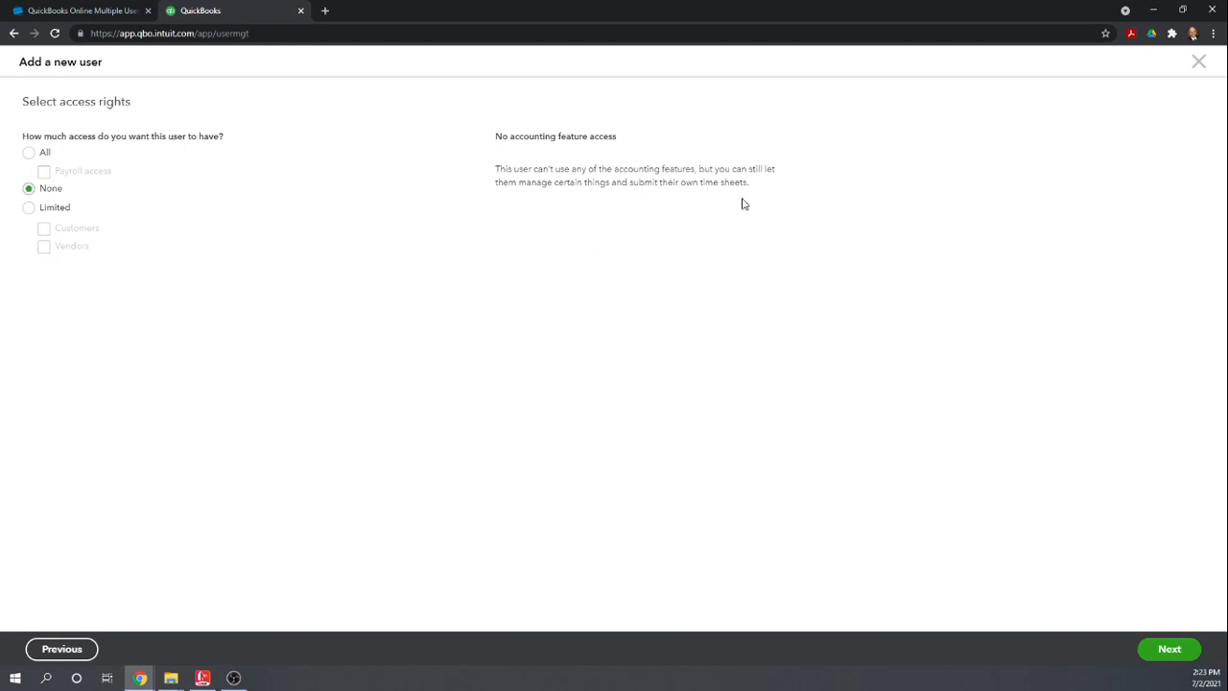
mouse_move(651, 171)
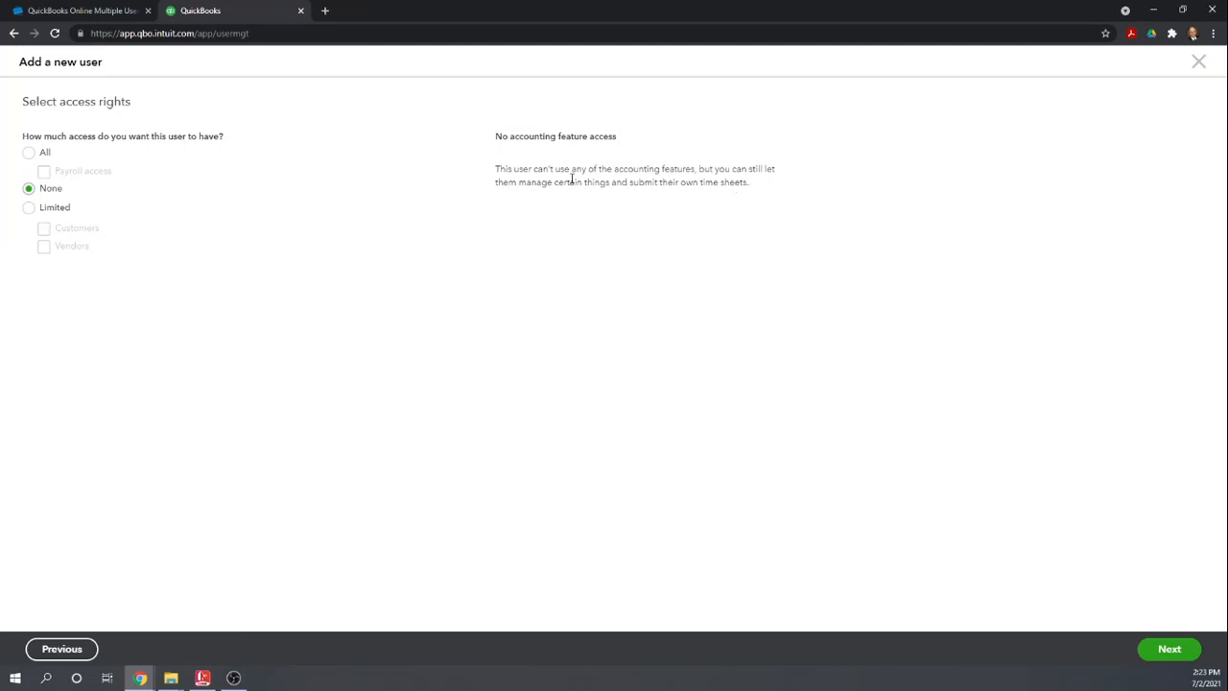
mouse_move(626, 204)
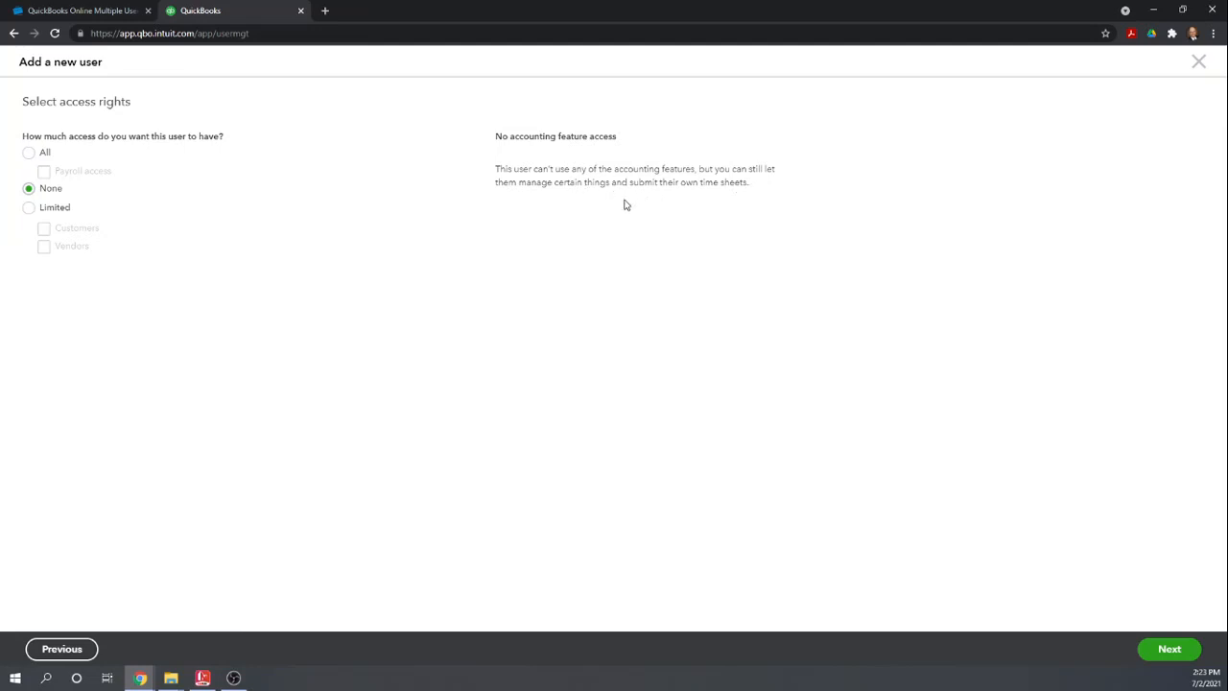
mouse_move(270, 262)
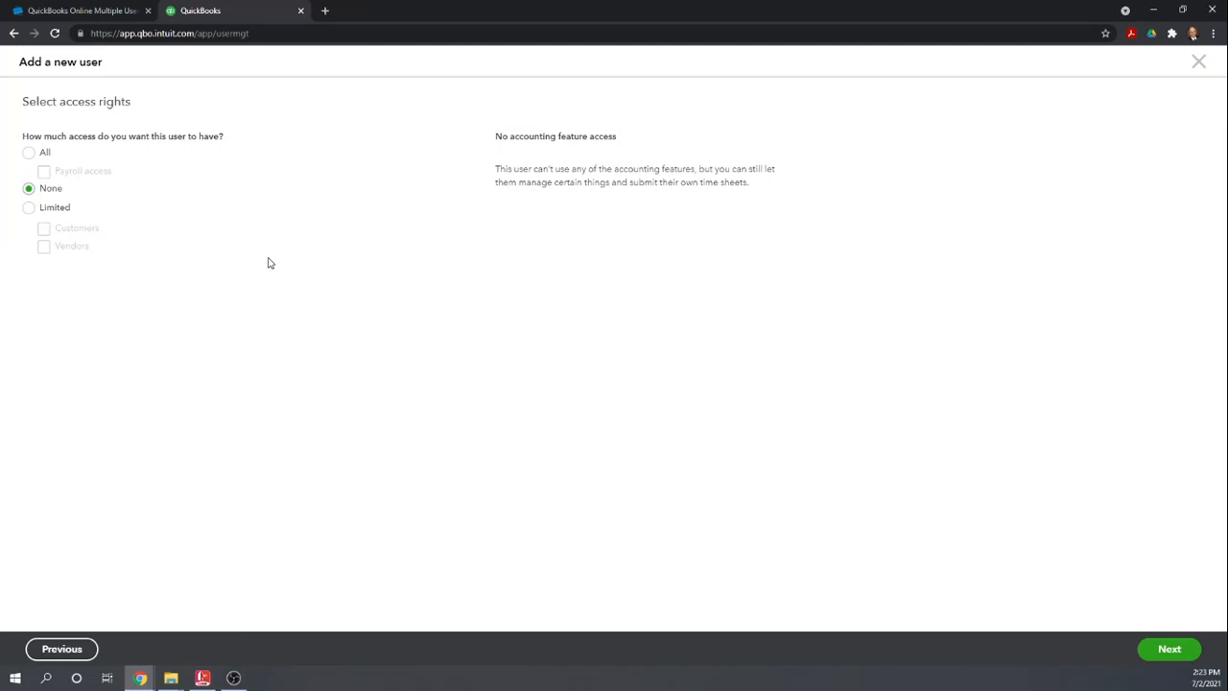
mouse_move(190, 345)
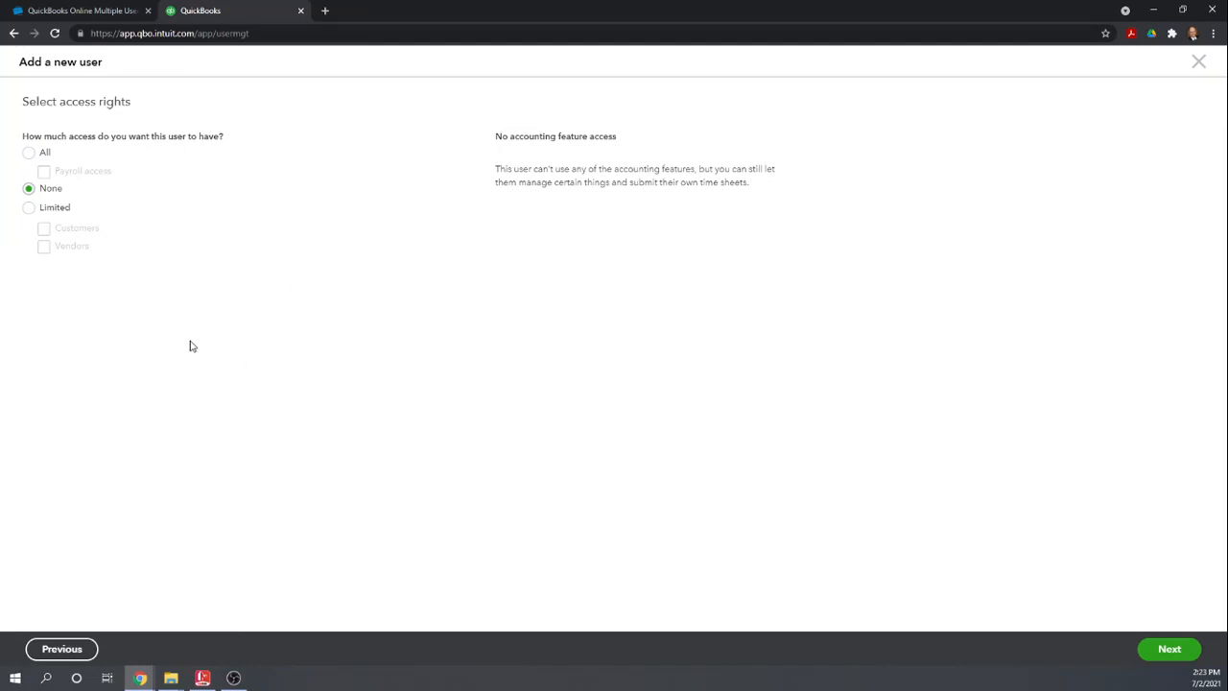
left_click(28, 207)
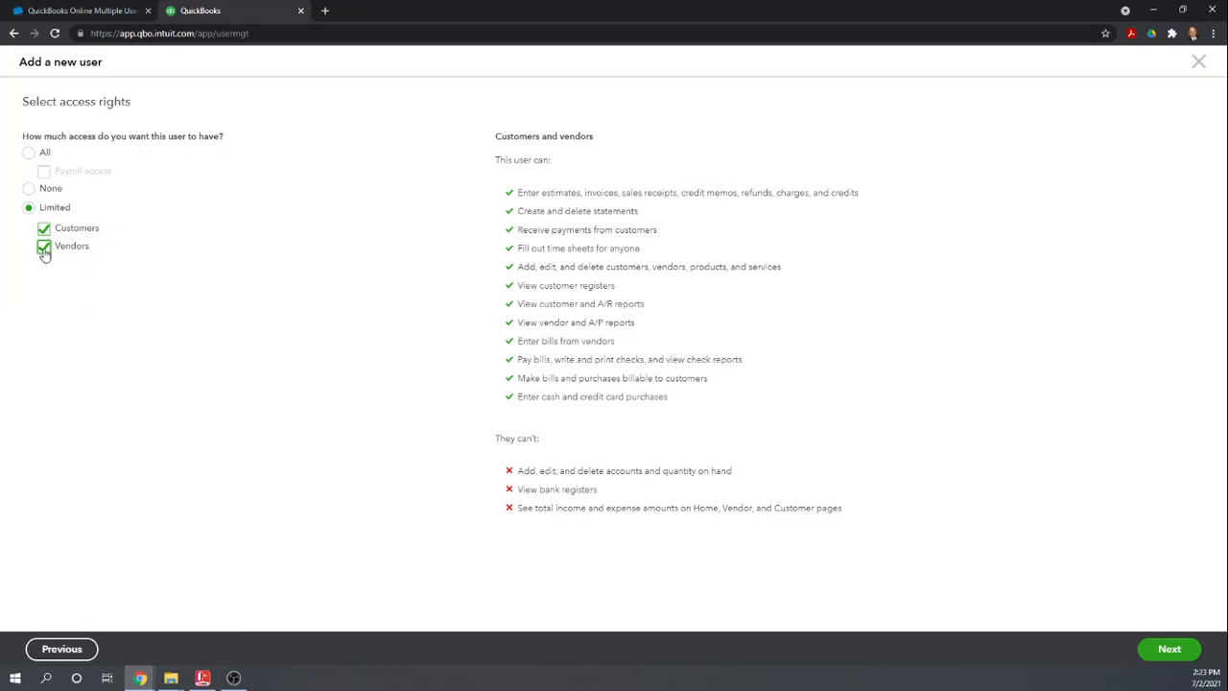
left_click(44, 246)
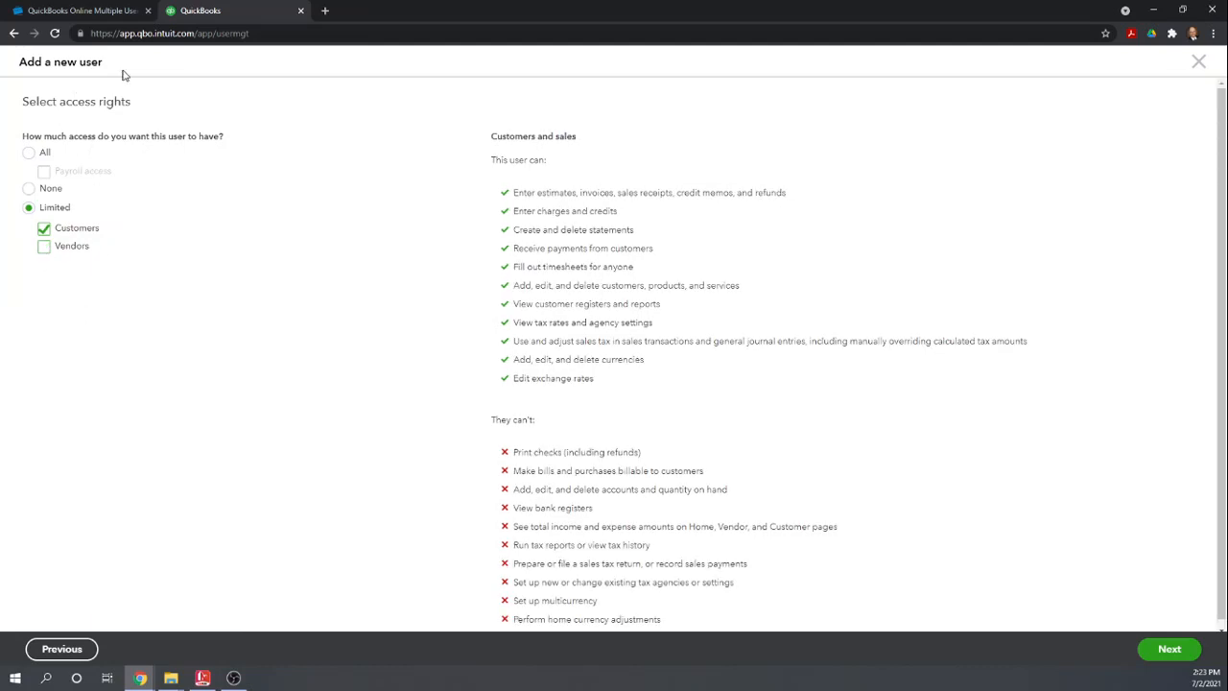
mouse_move(81, 234)
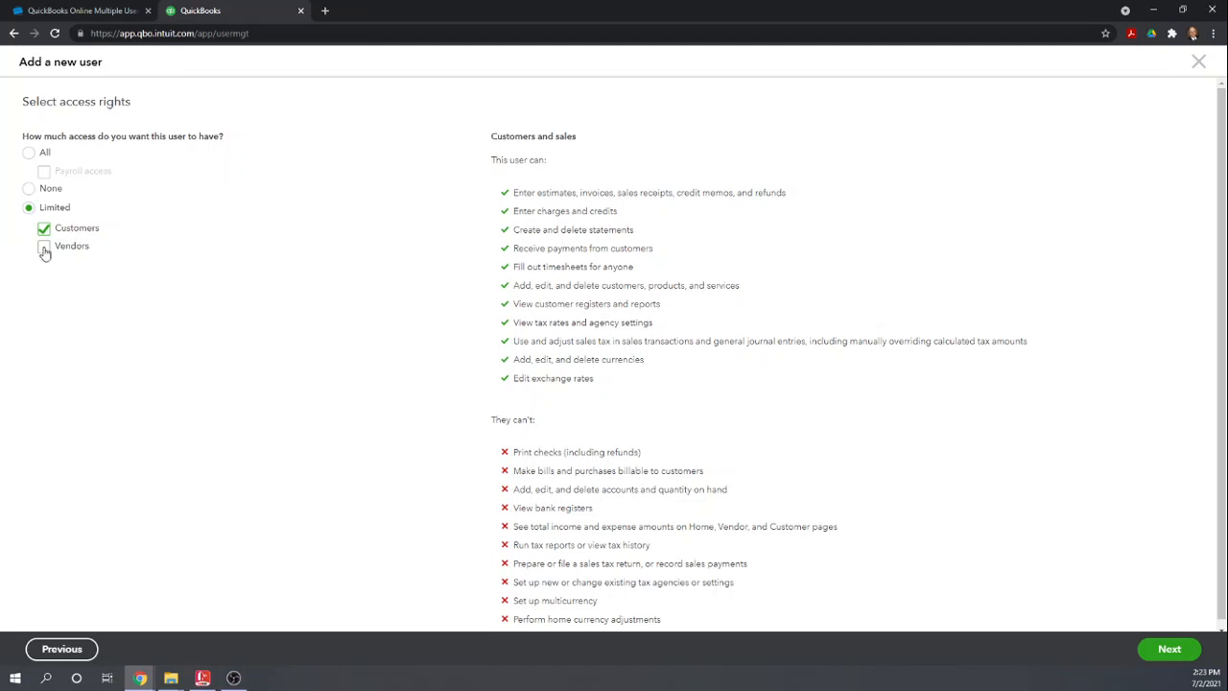
left_click(43, 227)
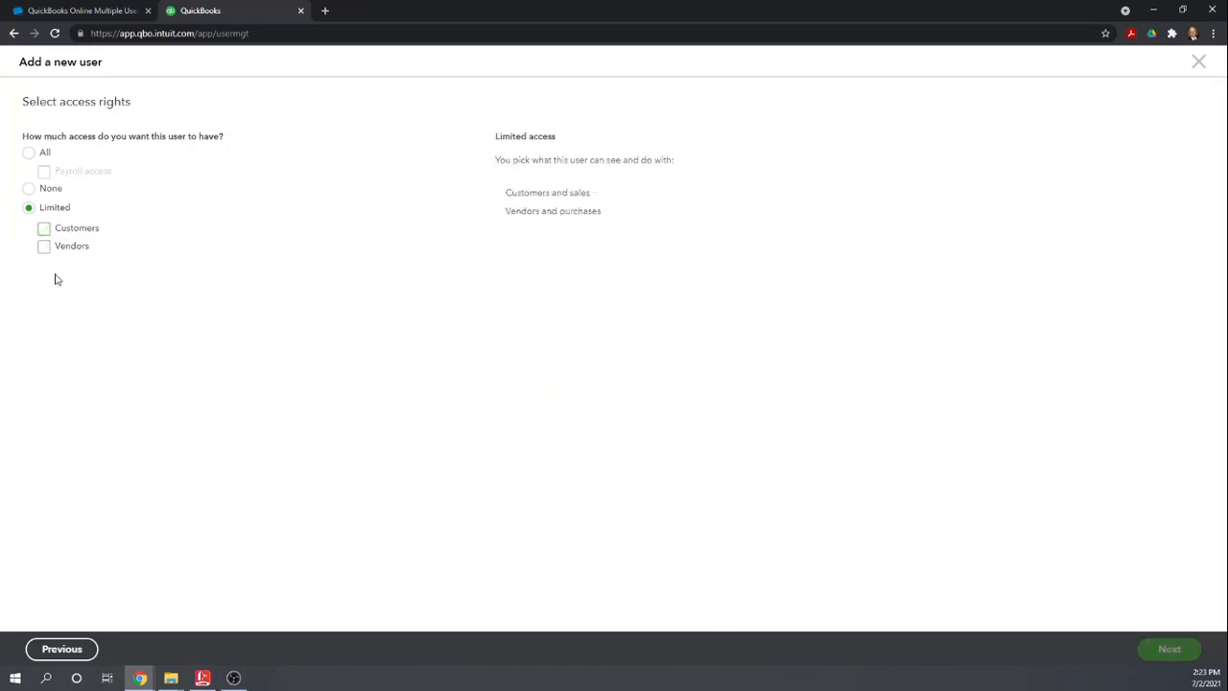
left_click(43, 246)
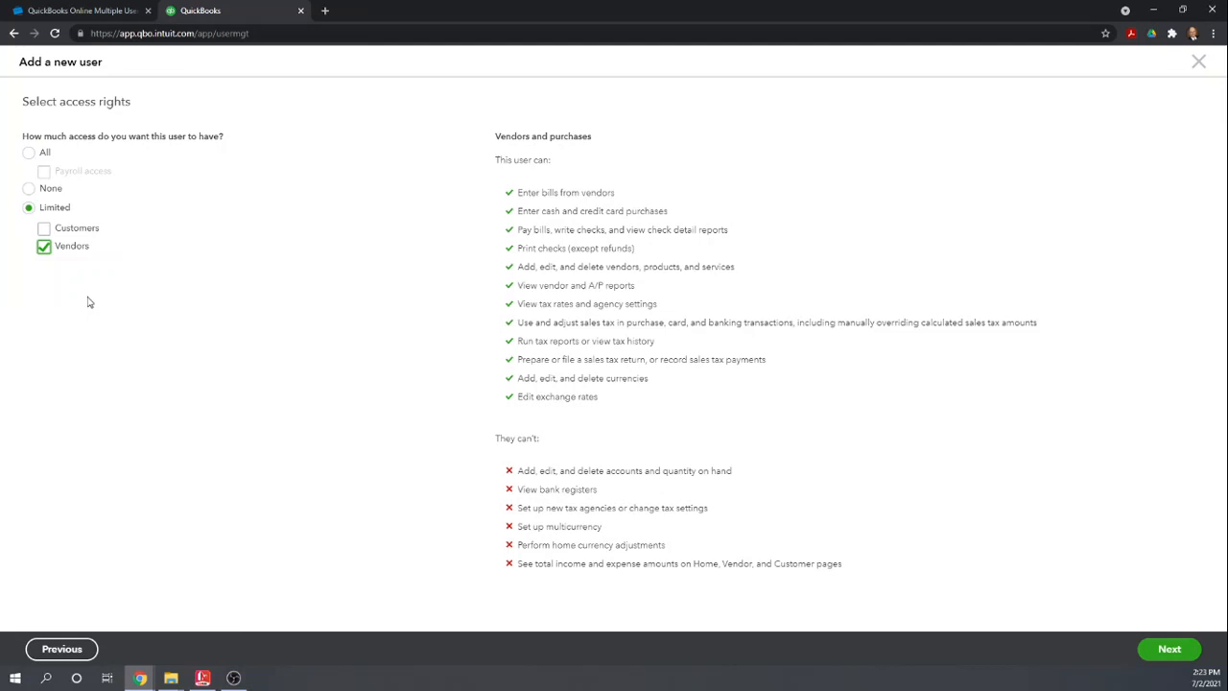
mouse_move(143, 286)
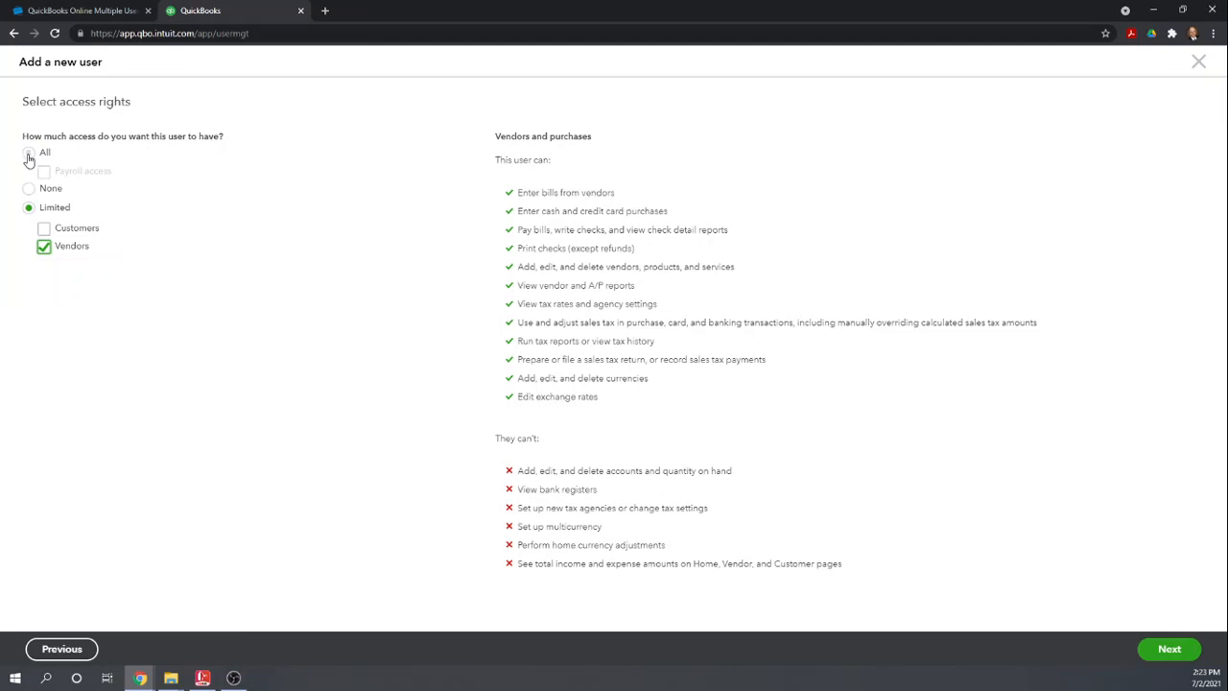
left_click(29, 153)
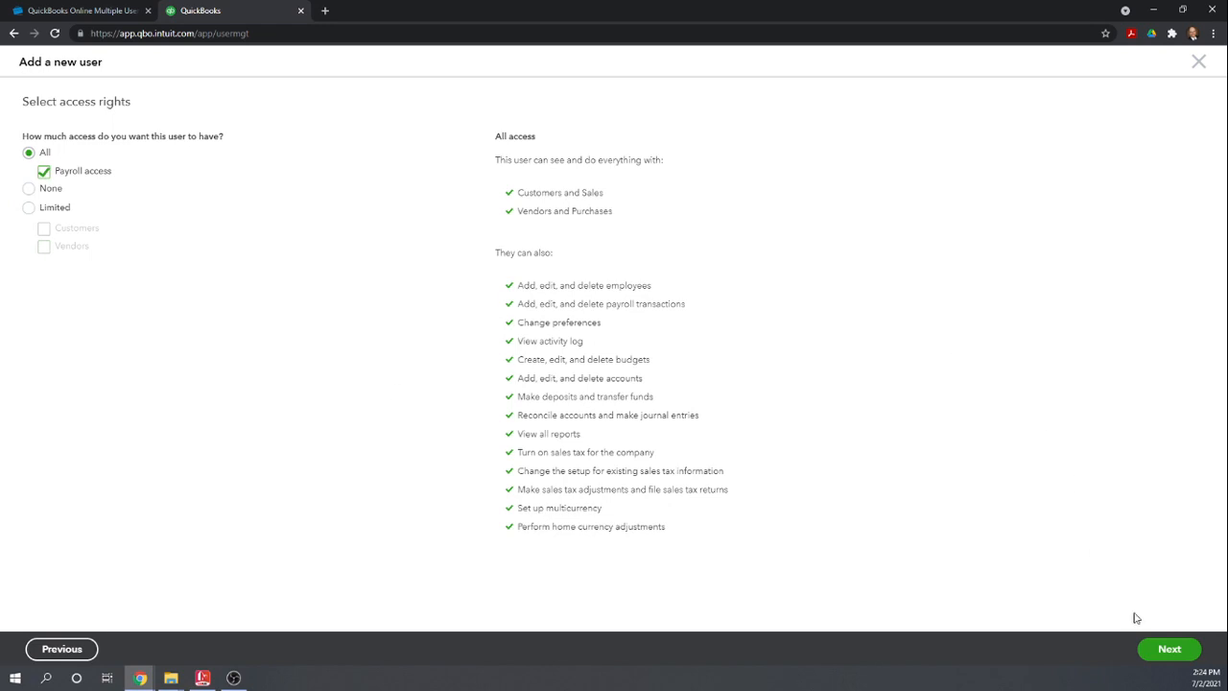
Step: Let the new user edit company info, keeping subscription management set to No
left_click(1169, 649)
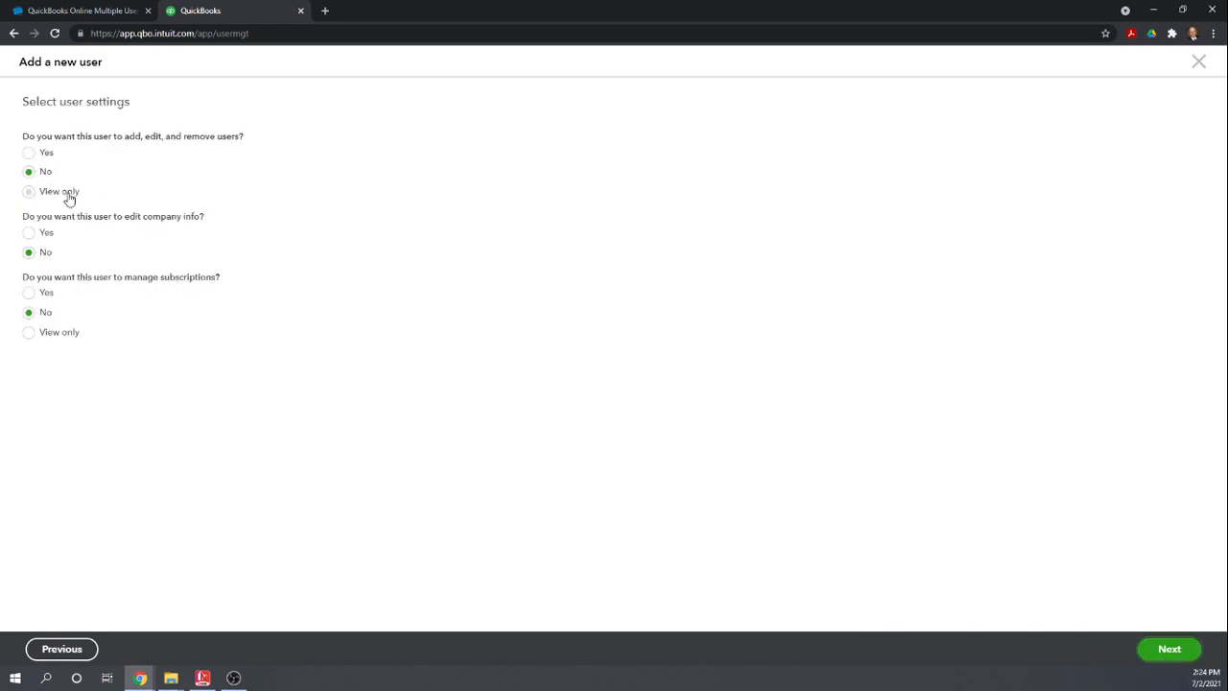
mouse_move(285, 251)
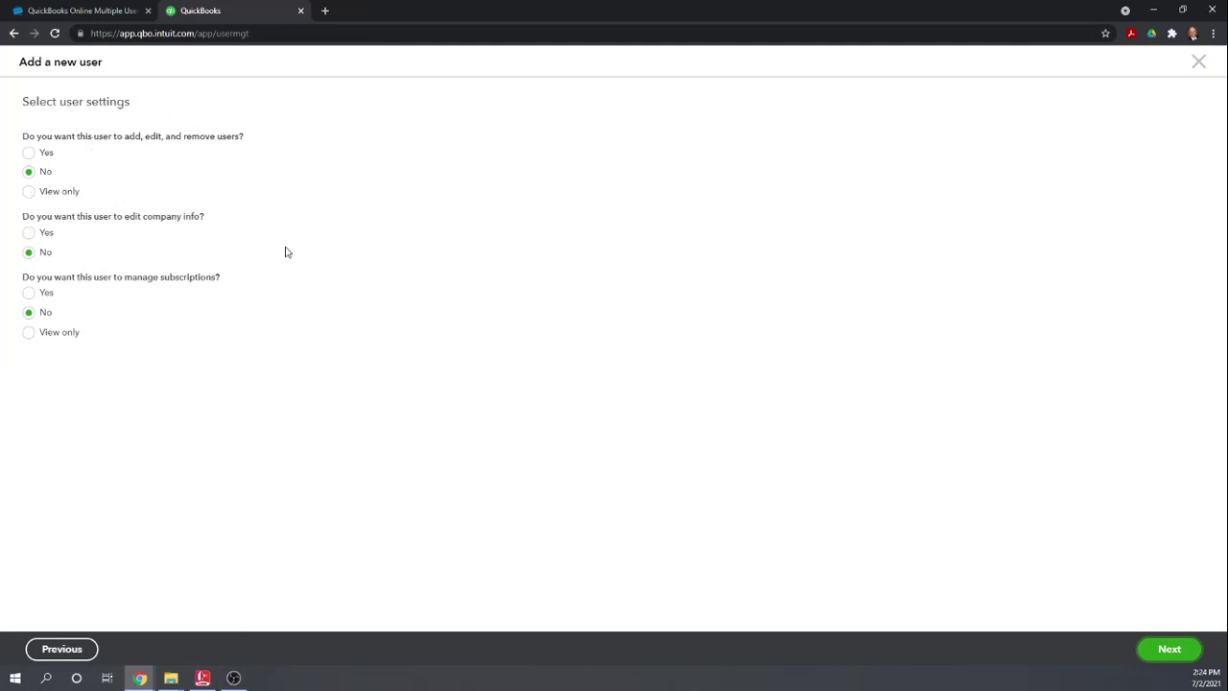
mouse_move(382, 231)
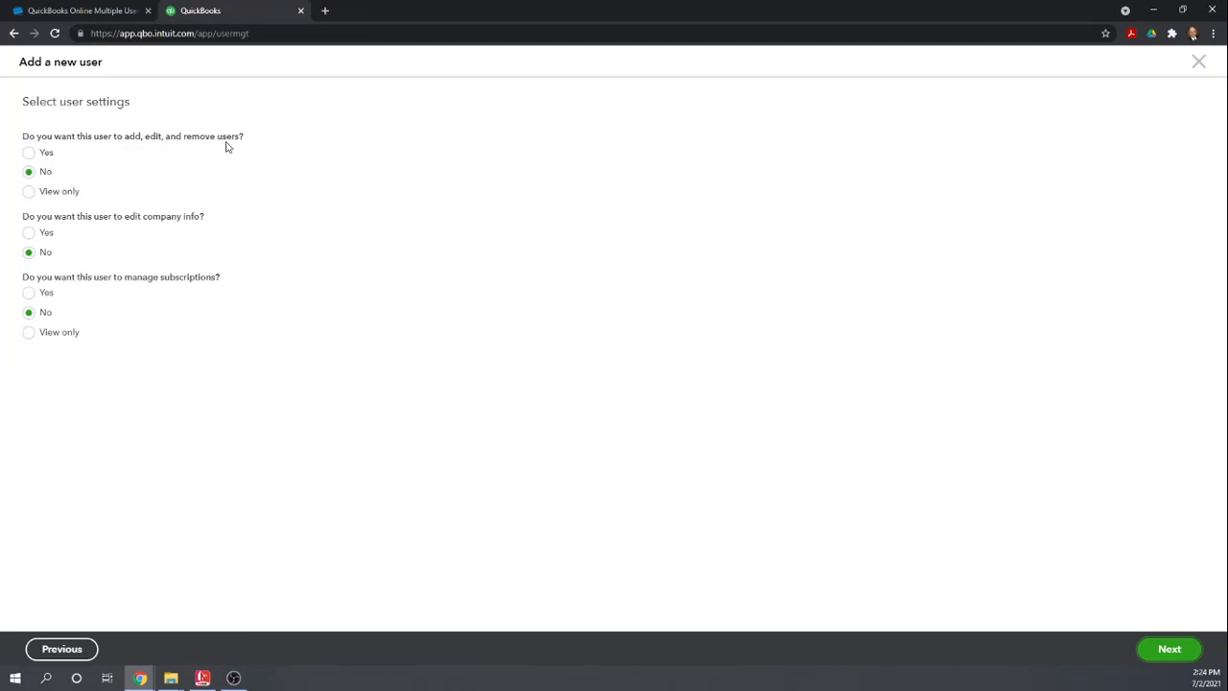
mouse_move(94, 259)
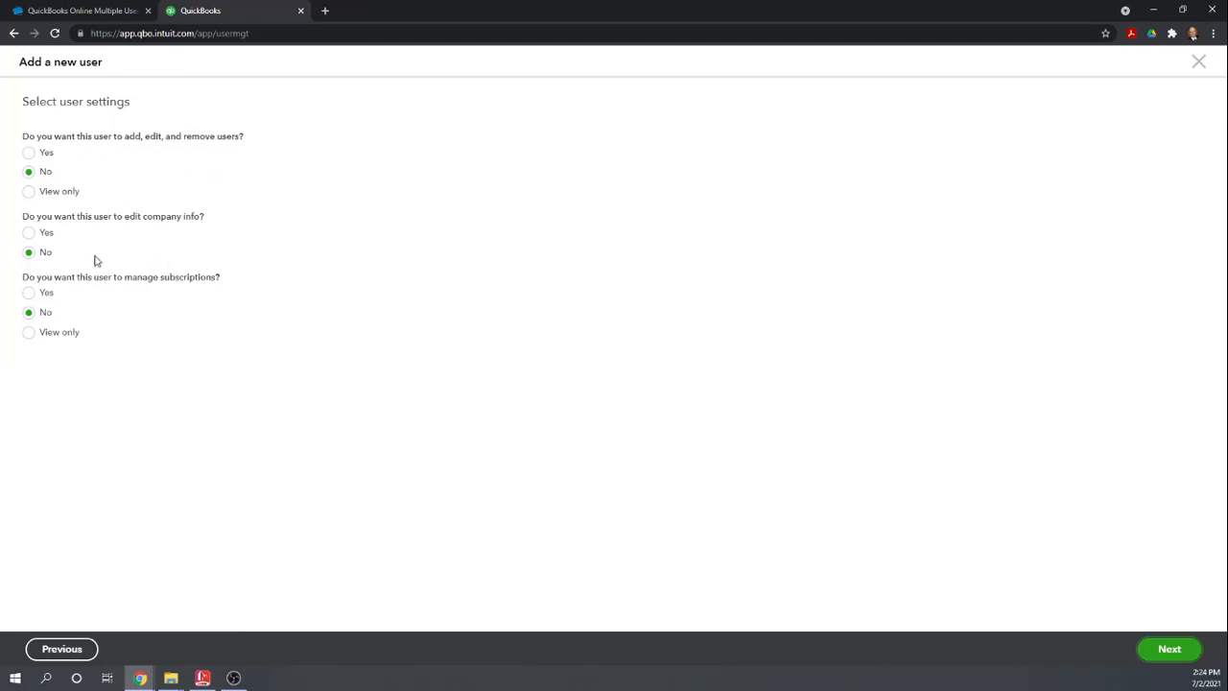
mouse_move(170, 238)
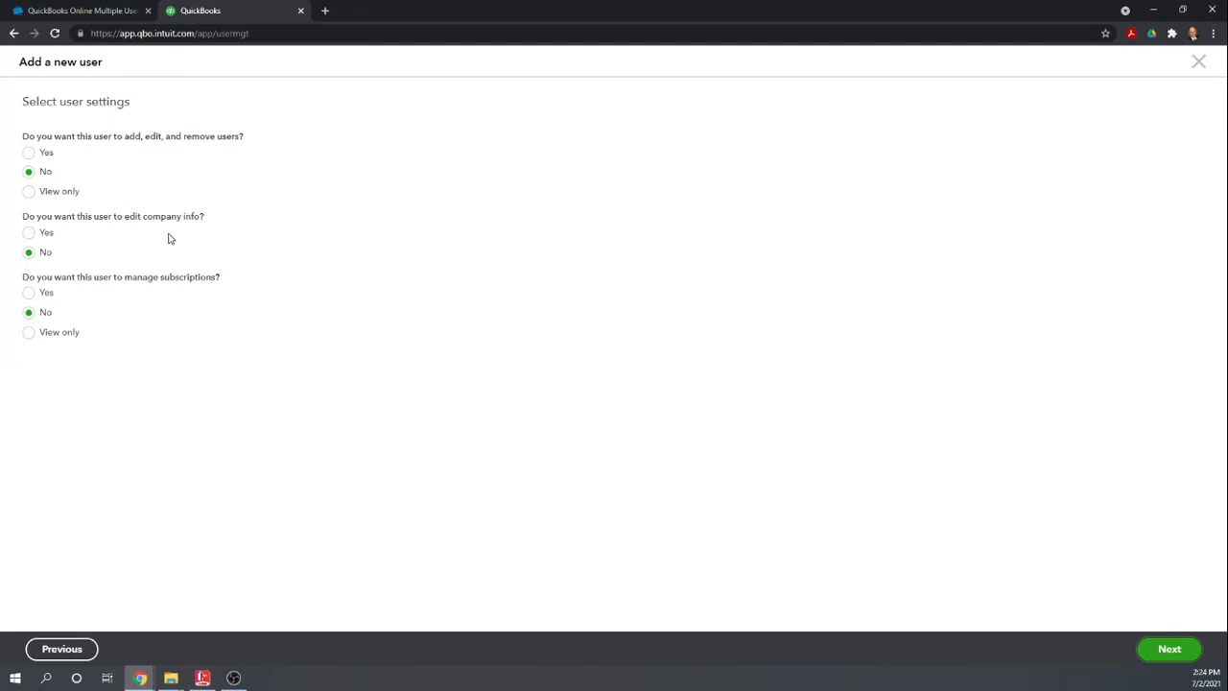
left_click(28, 234)
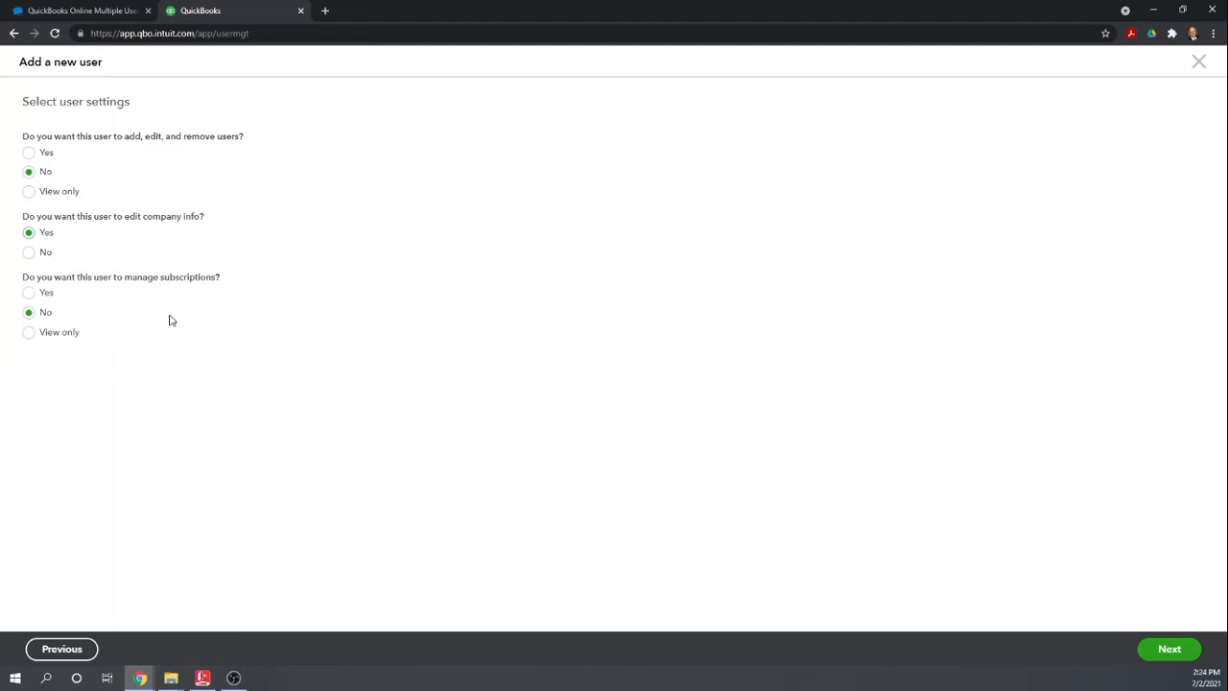
mouse_move(29, 314)
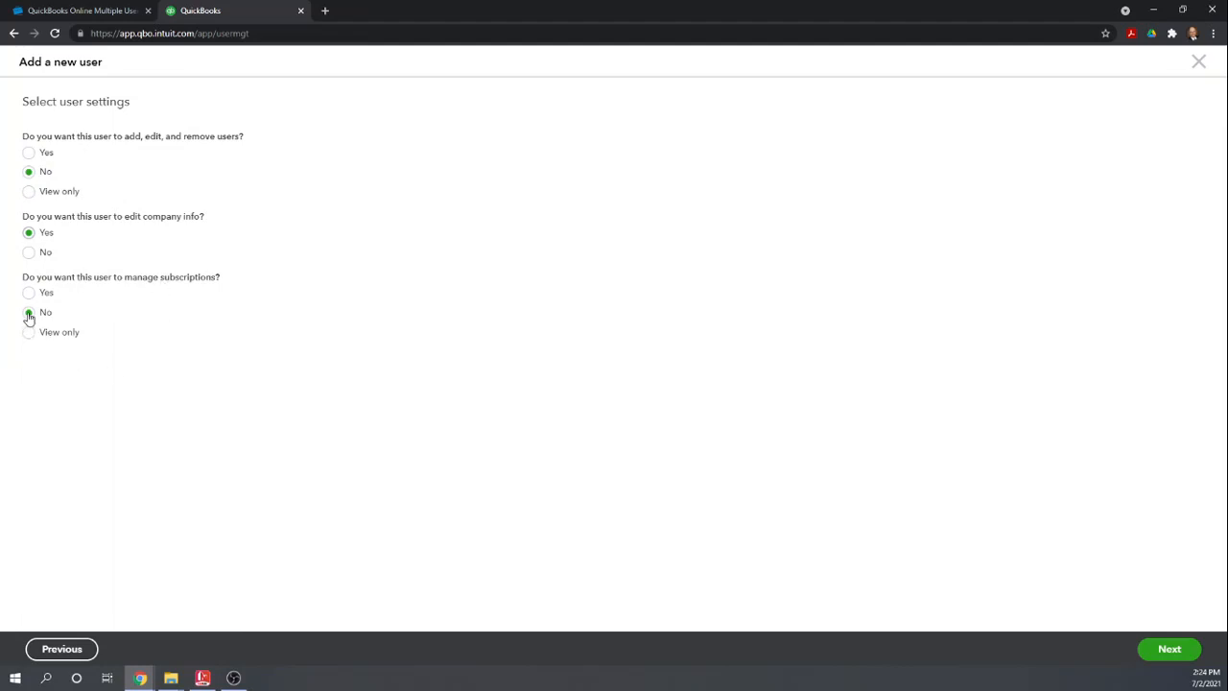
left_click(29, 312)
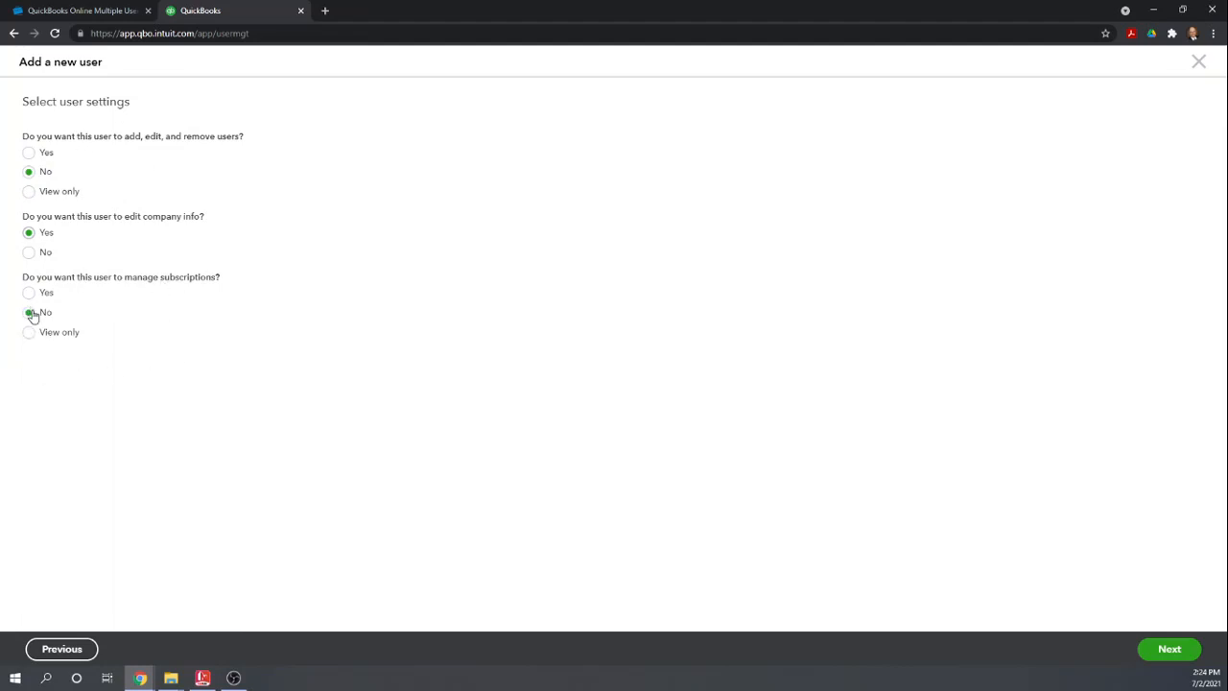
left_click(29, 312)
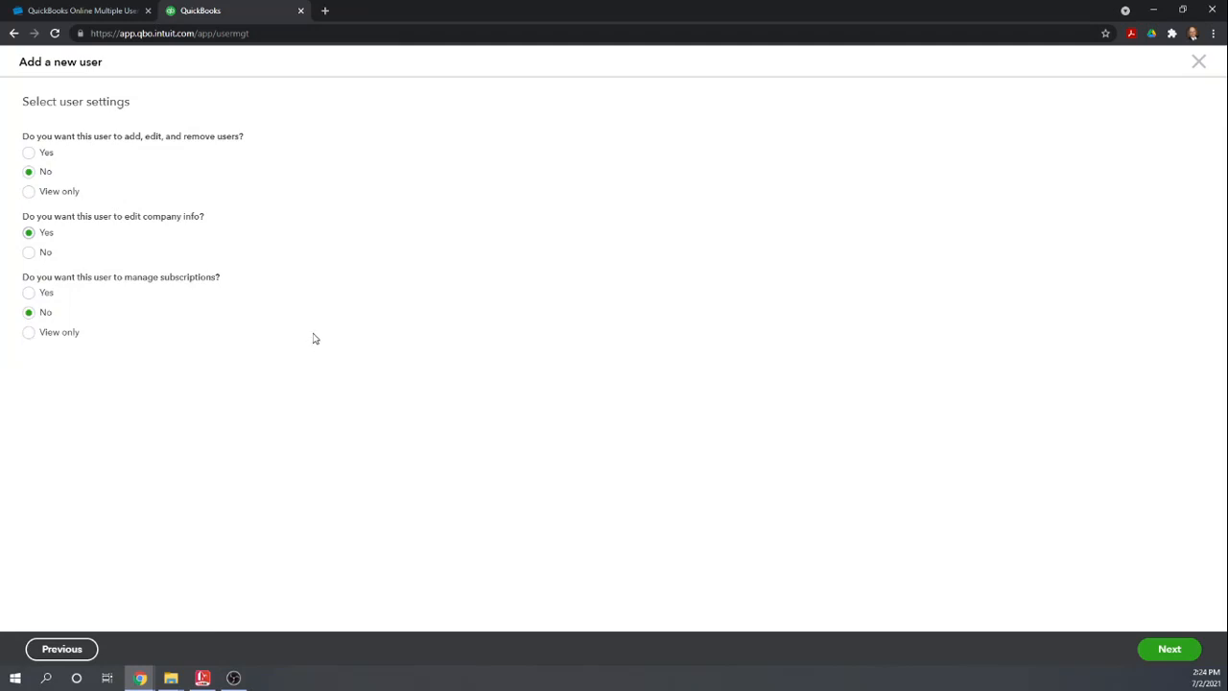
mouse_move(1142, 597)
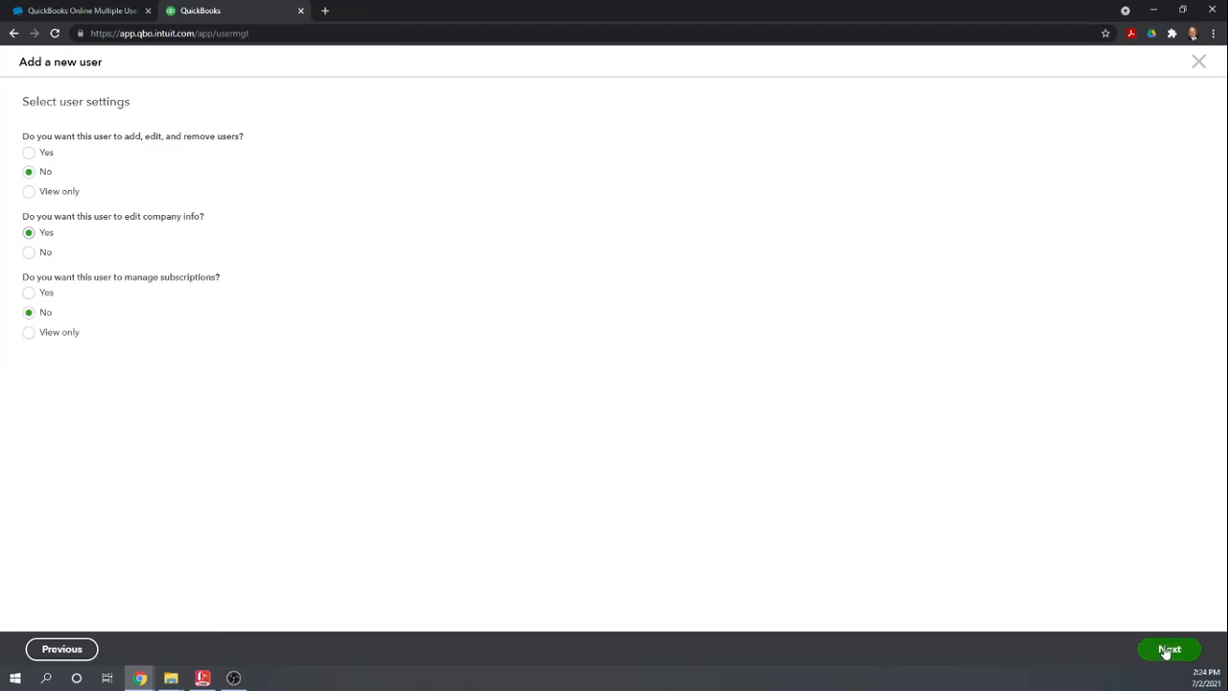
Step: Enter John Doe's first and last name and an email address on the contact info step
left_click(1169, 648)
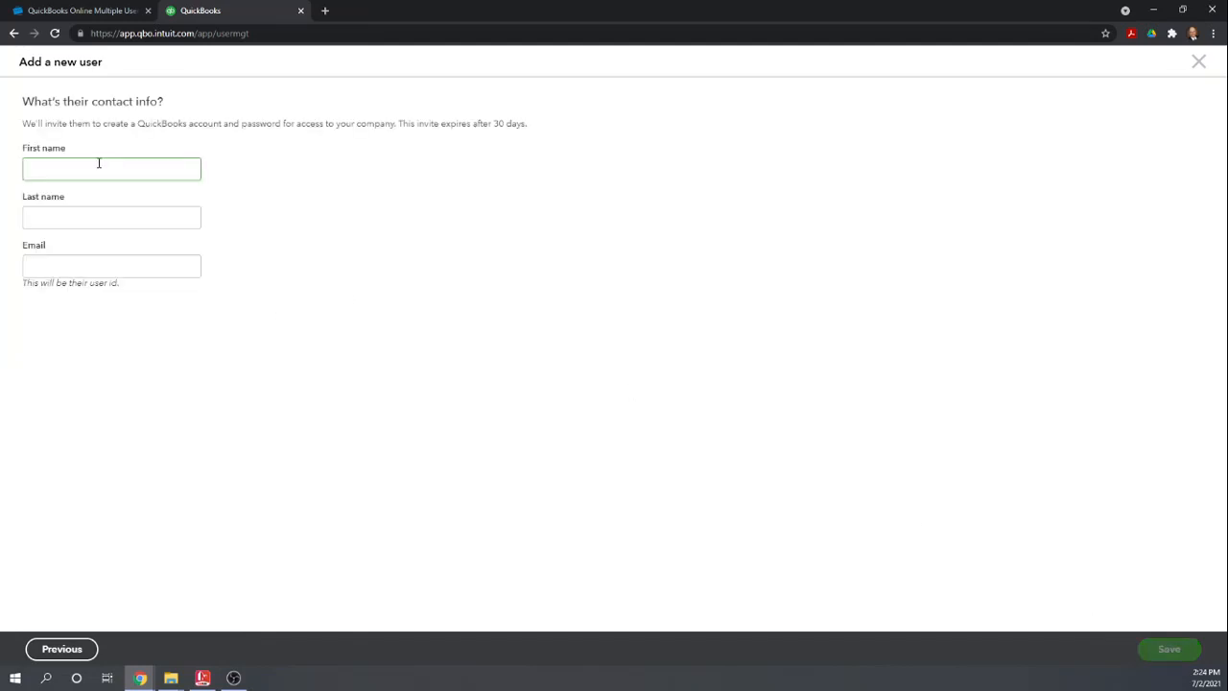
type("JOh")
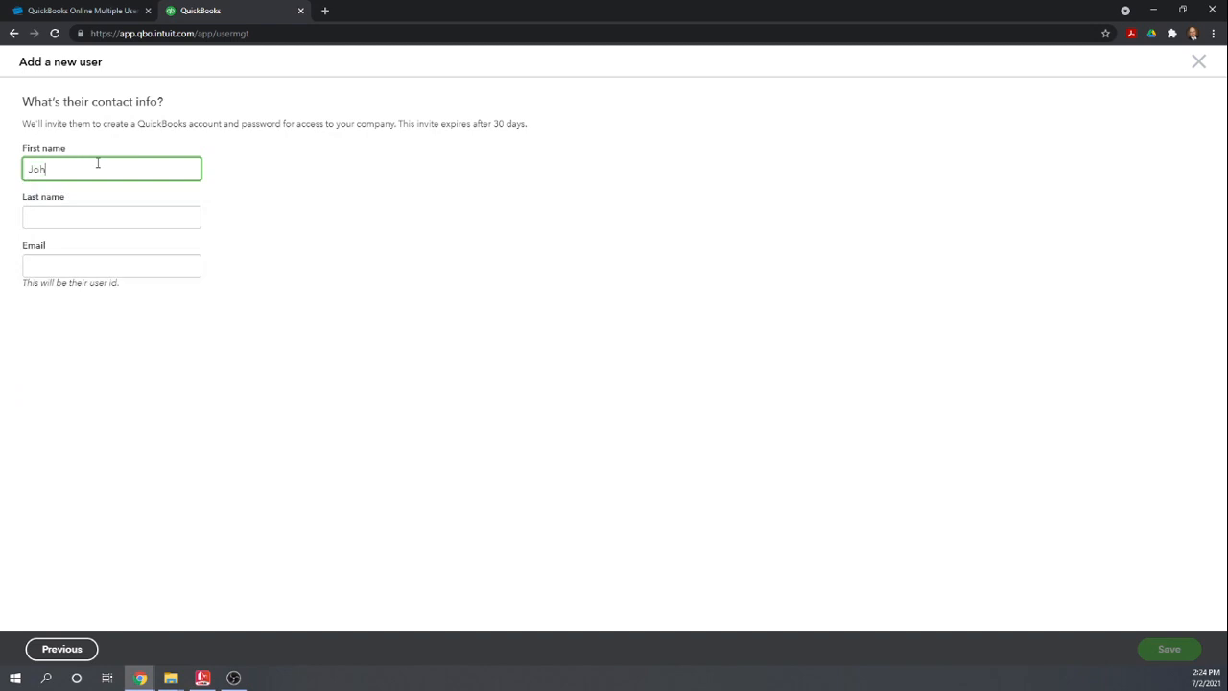
type("n")
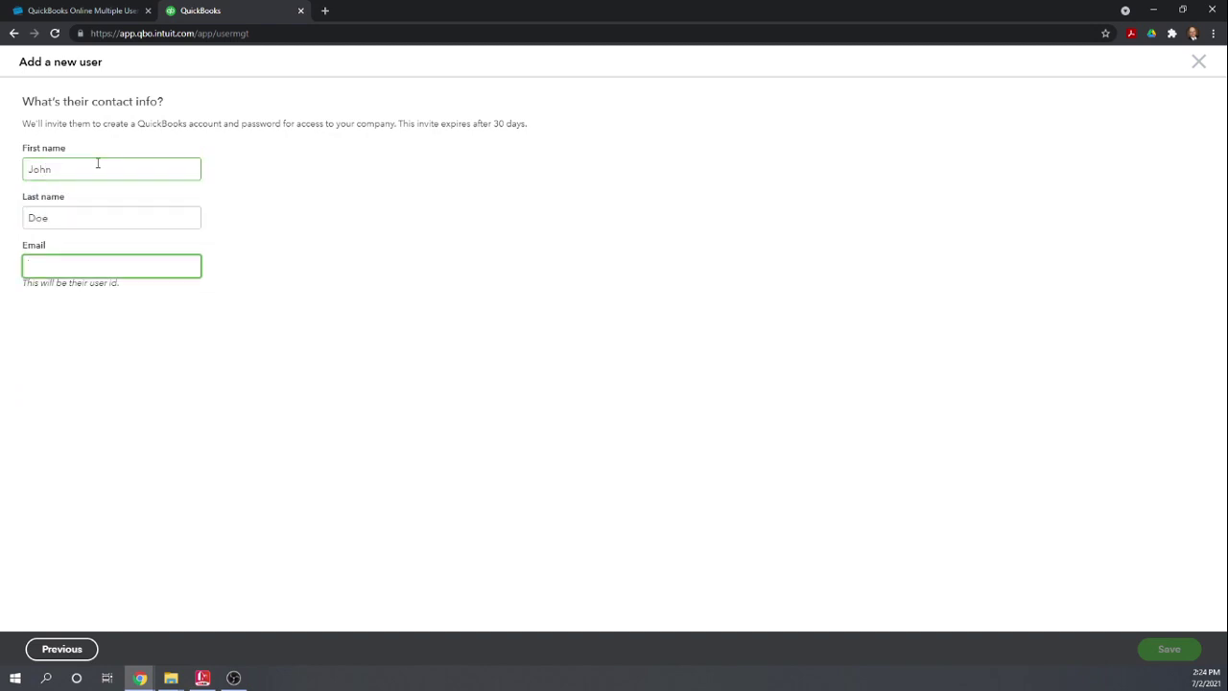
type("email@email.com")
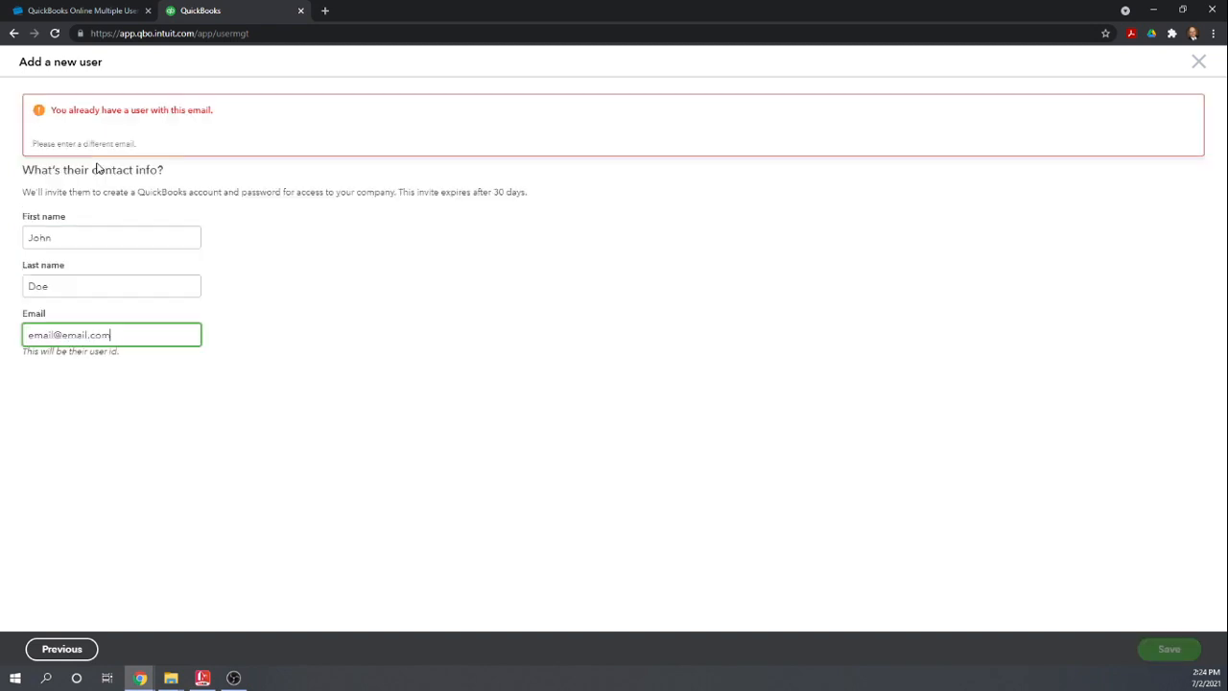
mouse_move(358, 370)
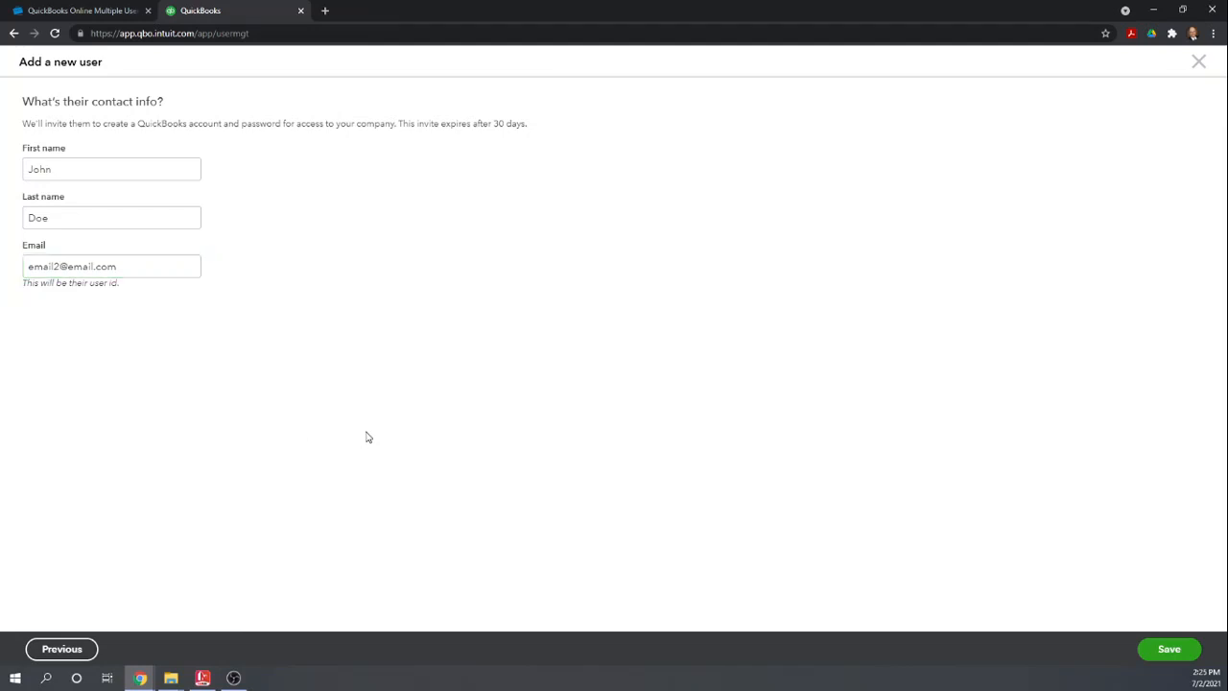
mouse_move(284, 342)
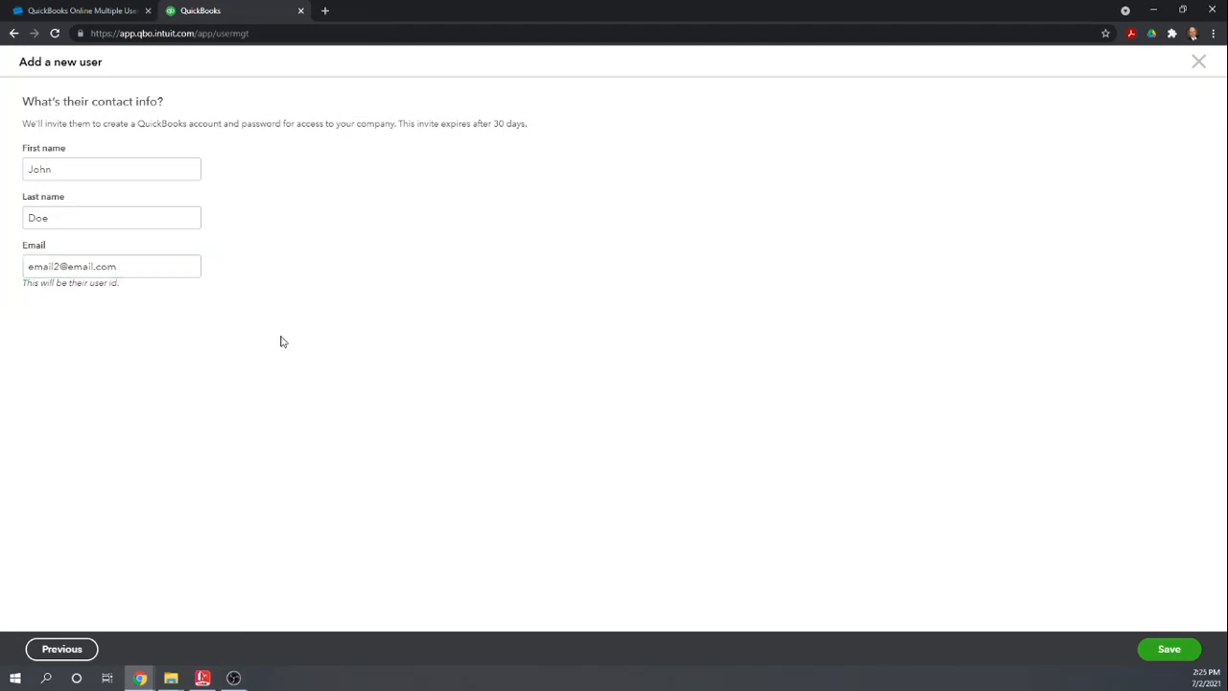
mouse_move(897, 544)
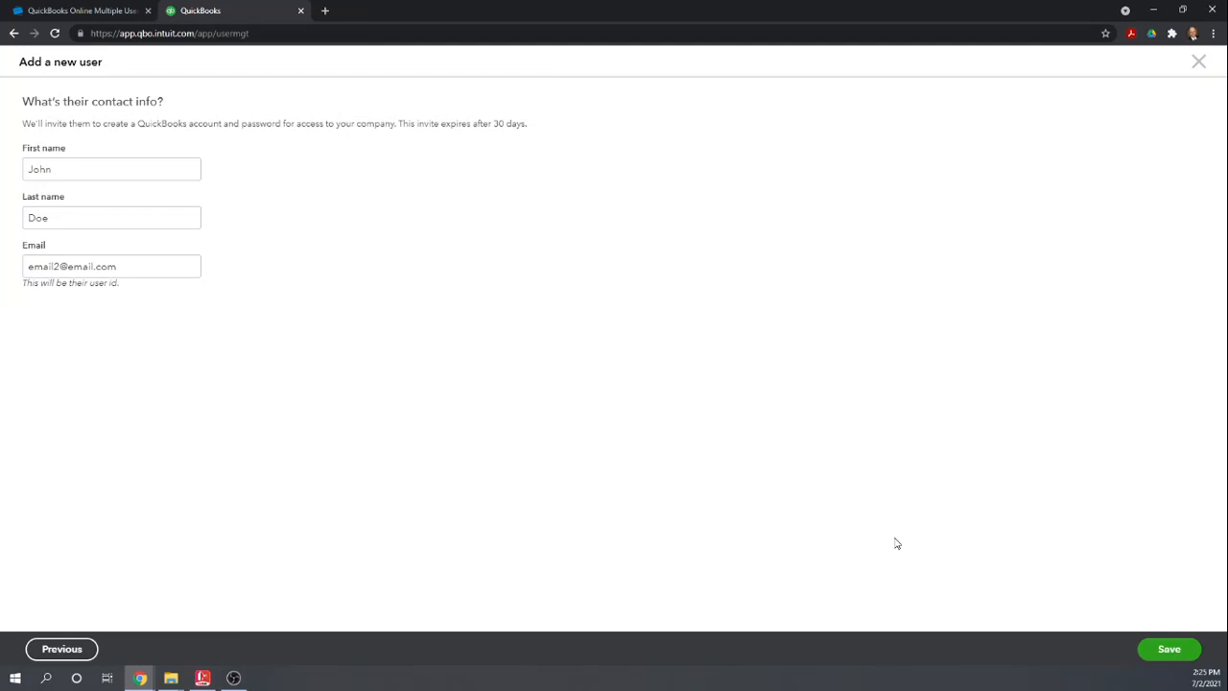
mouse_move(1115, 637)
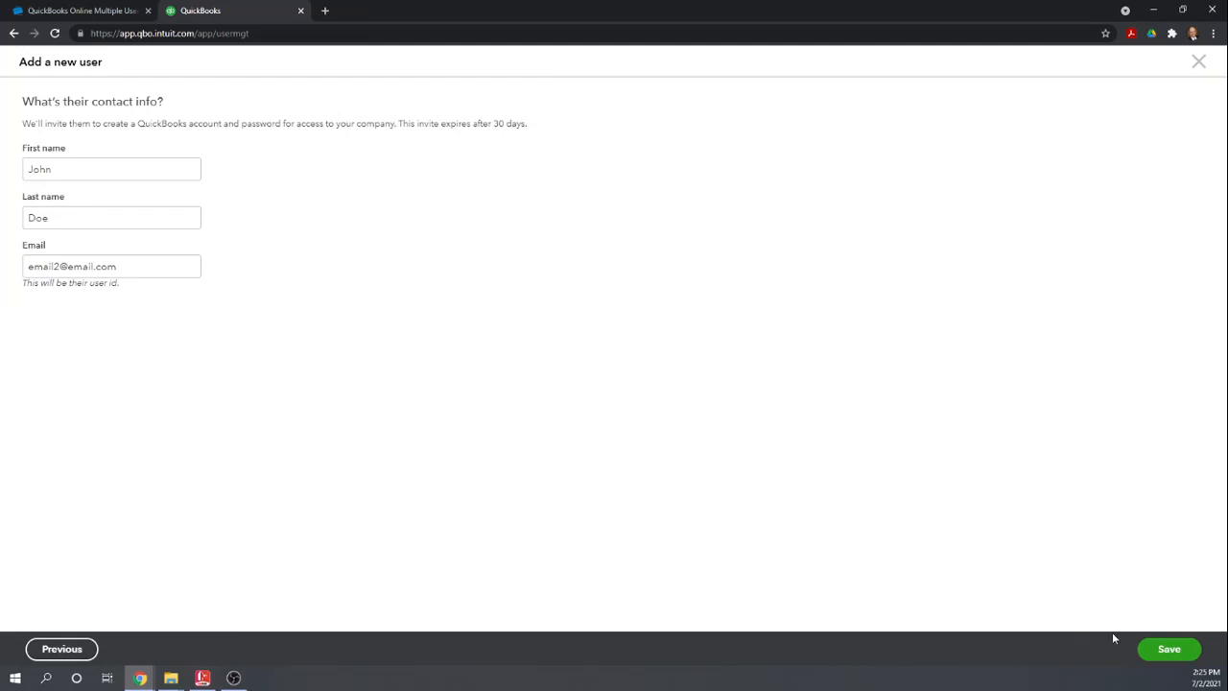
Step: Save John Doe so he is listed as an invited Standard user
left_click(1169, 649)
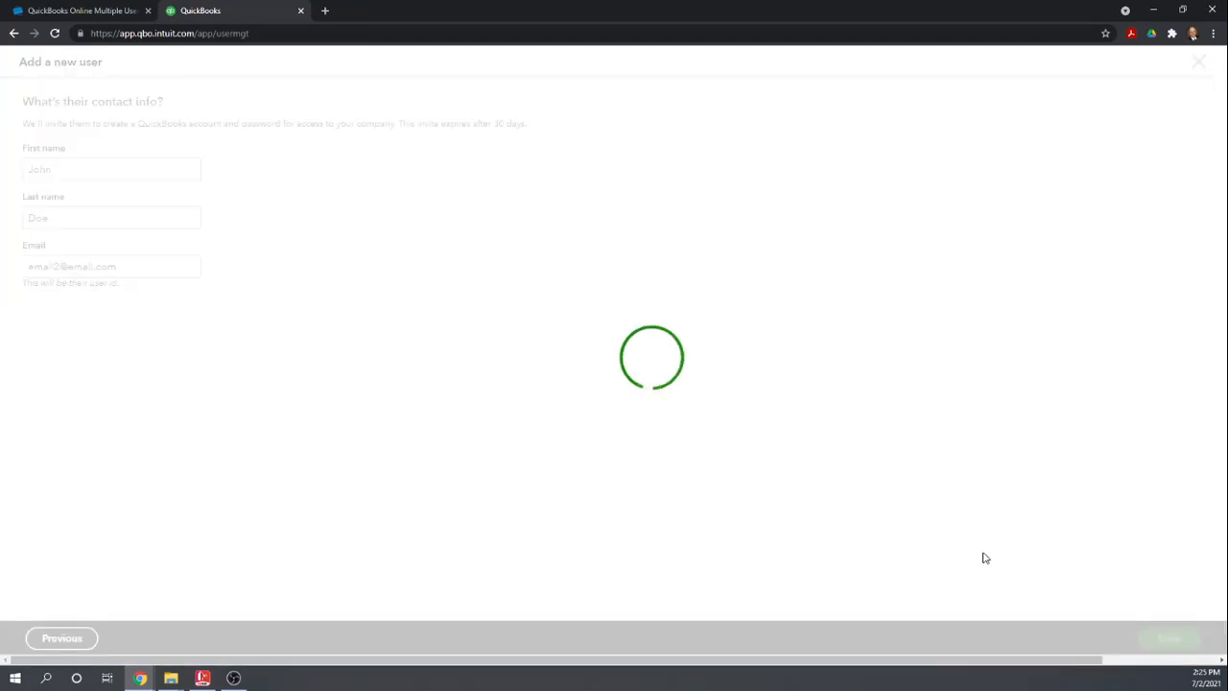
left_click(1160, 637)
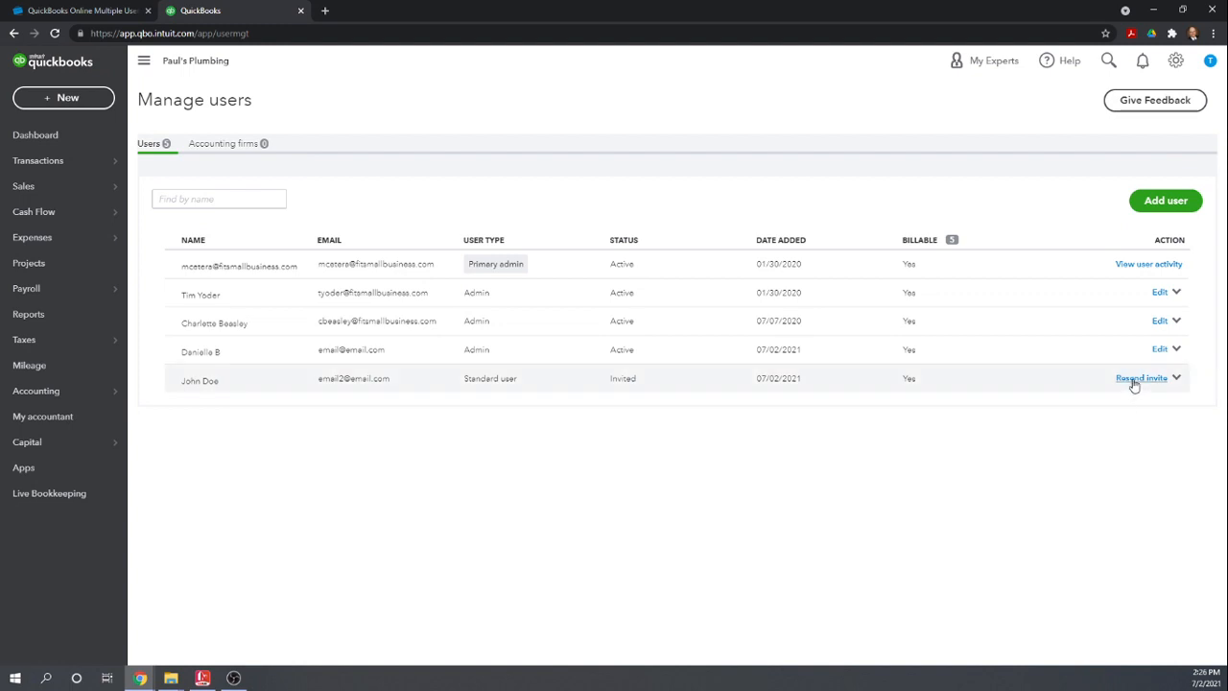
mouse_move(1118, 425)
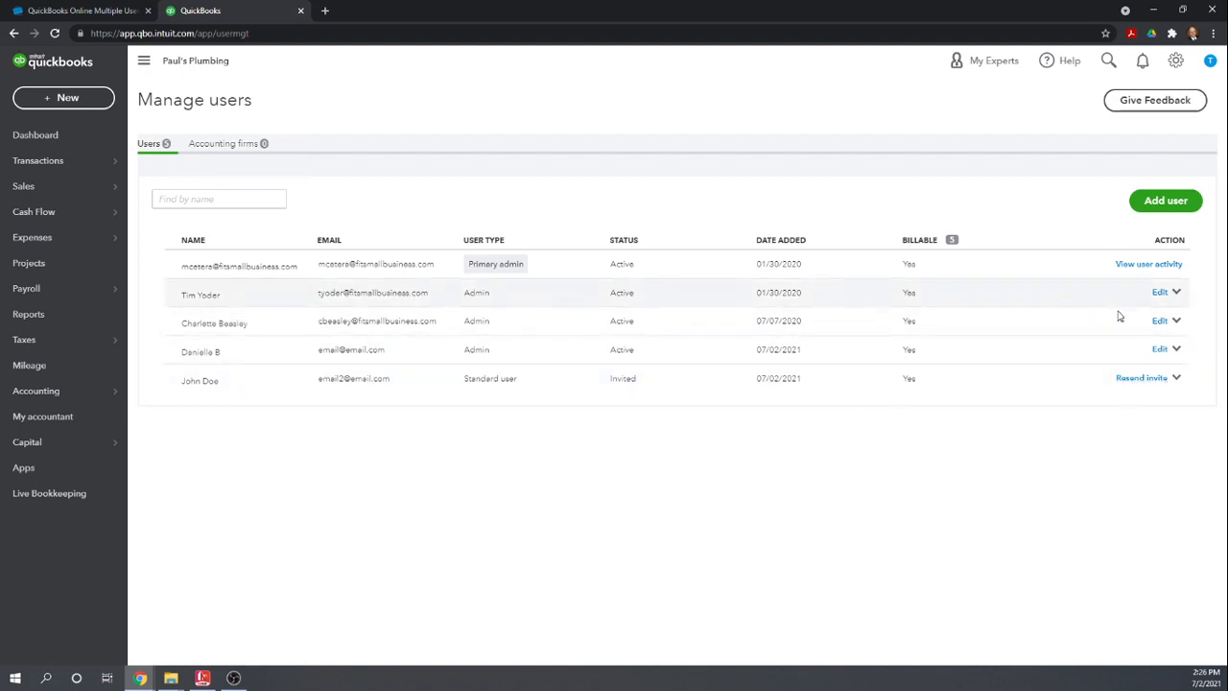
mouse_move(1072, 423)
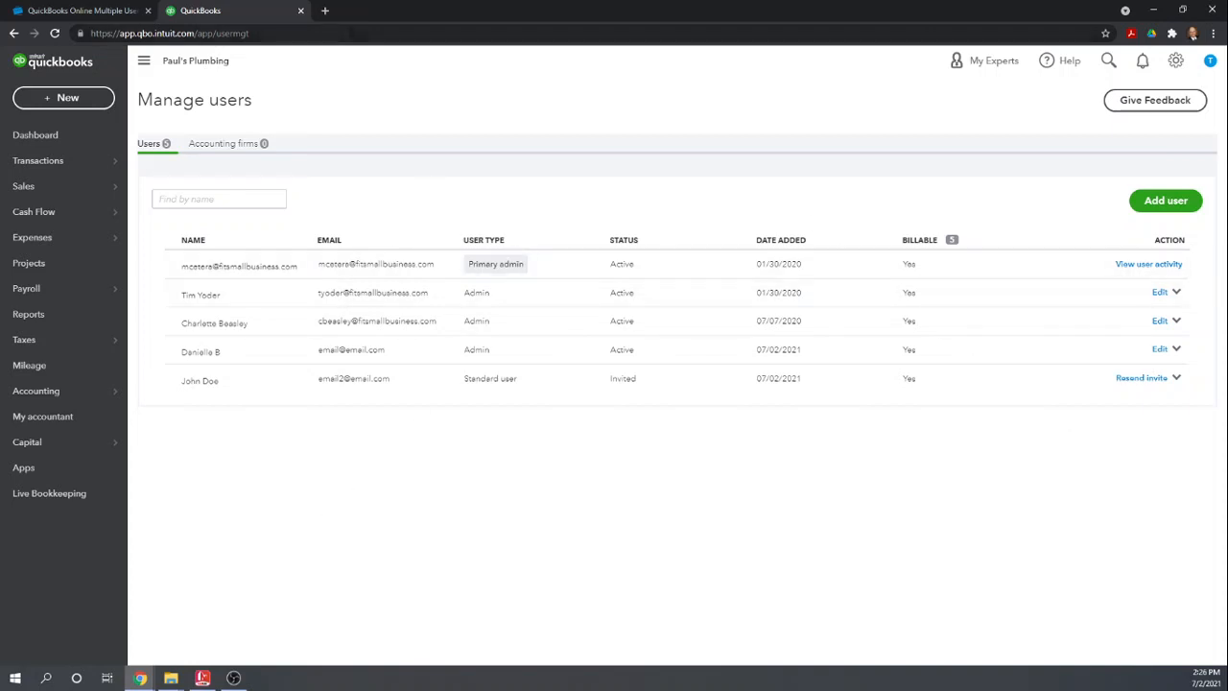
left_click(223, 143)
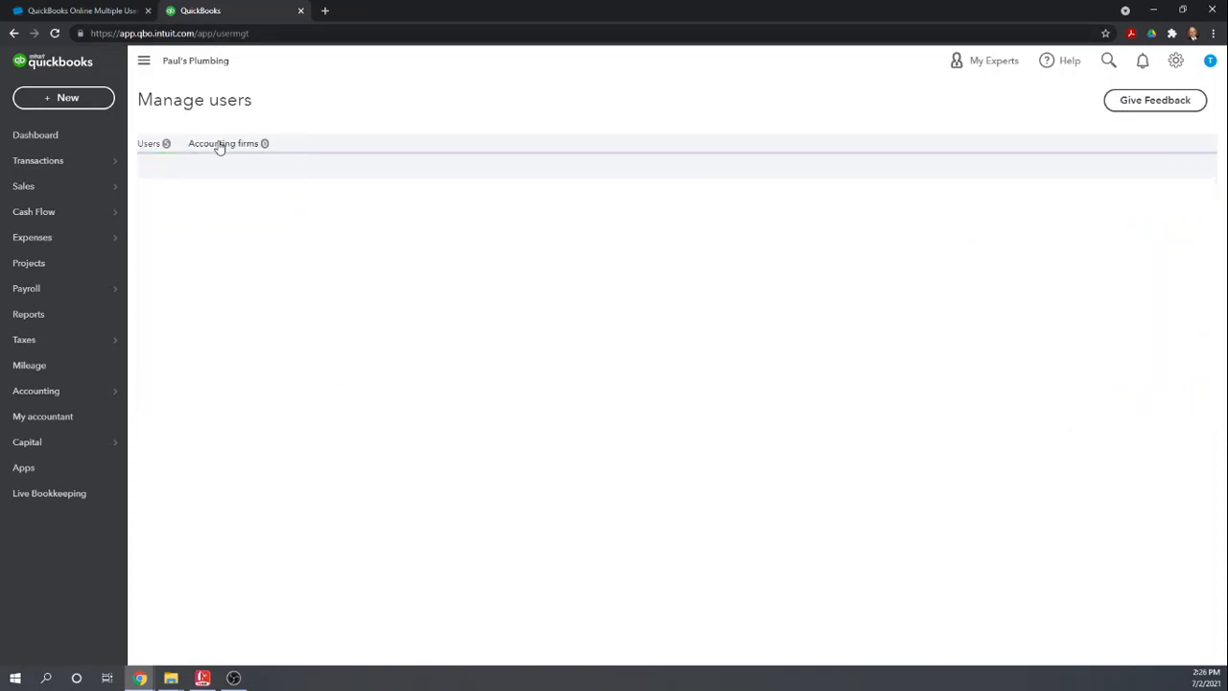
left_click(223, 143)
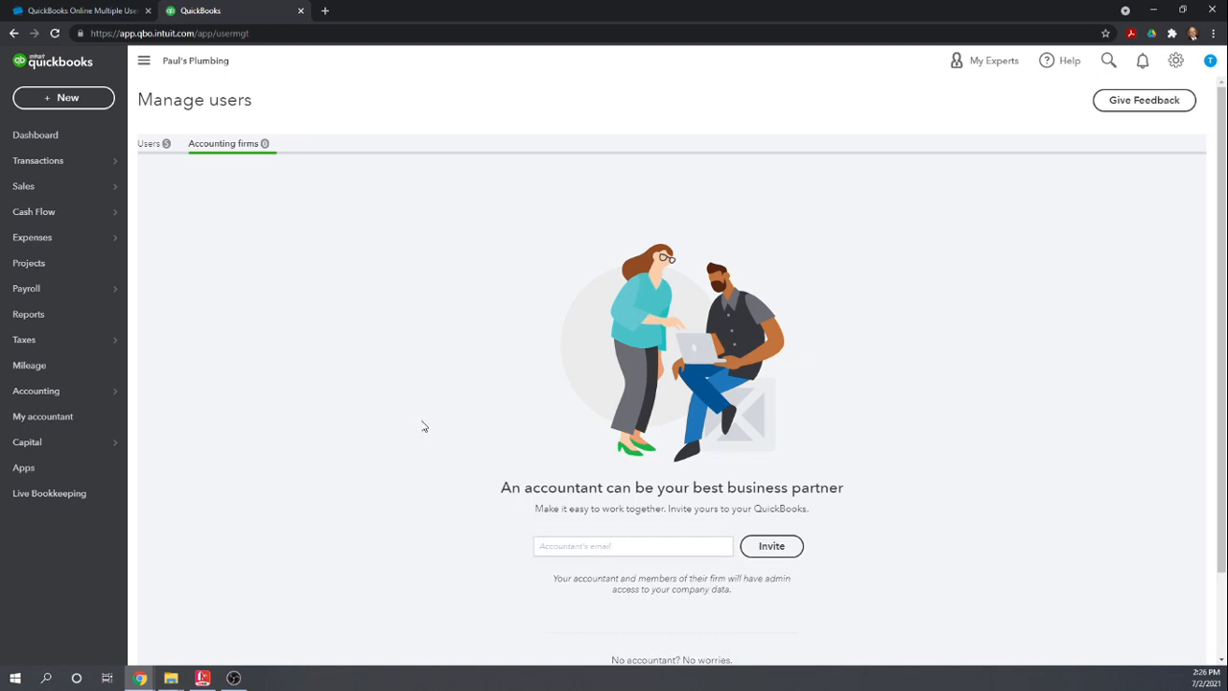
scroll("down", 3)
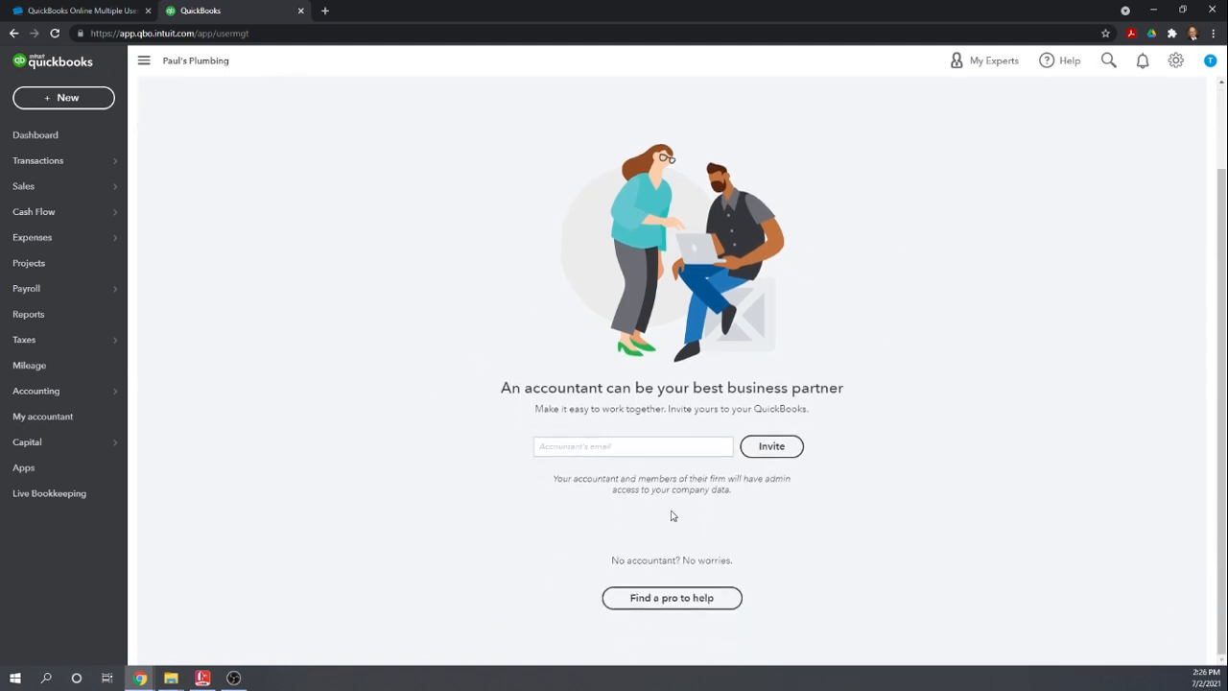
left_click(634, 447)
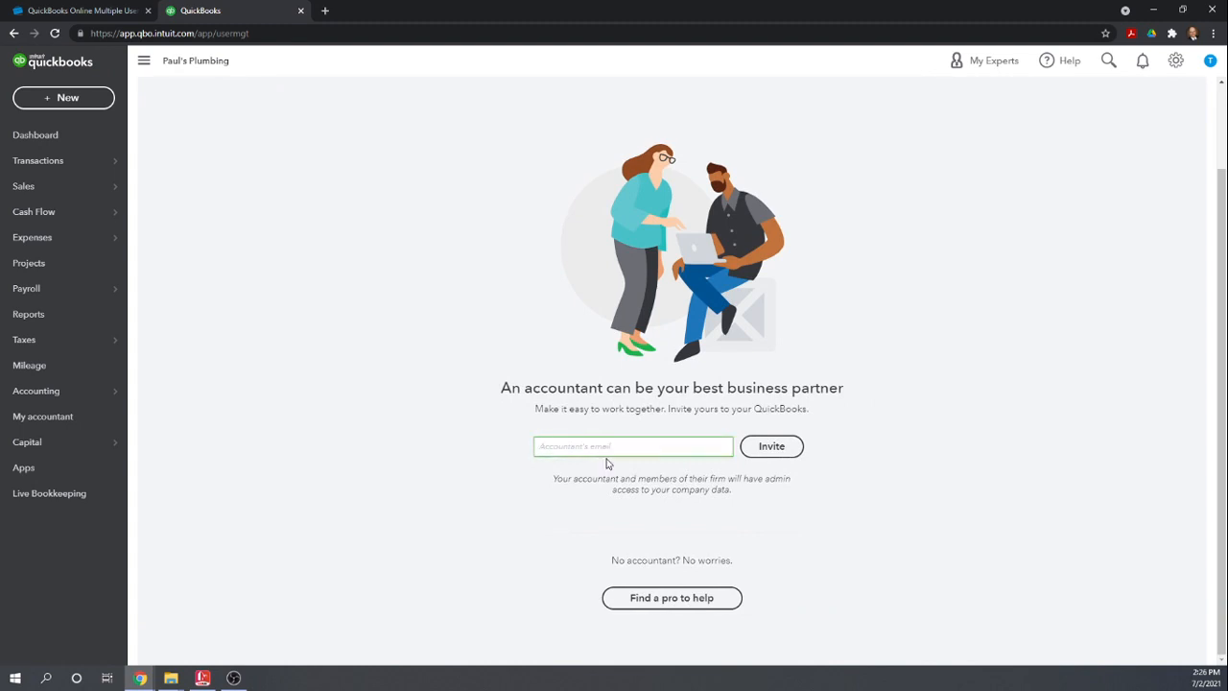
mouse_move(924, 461)
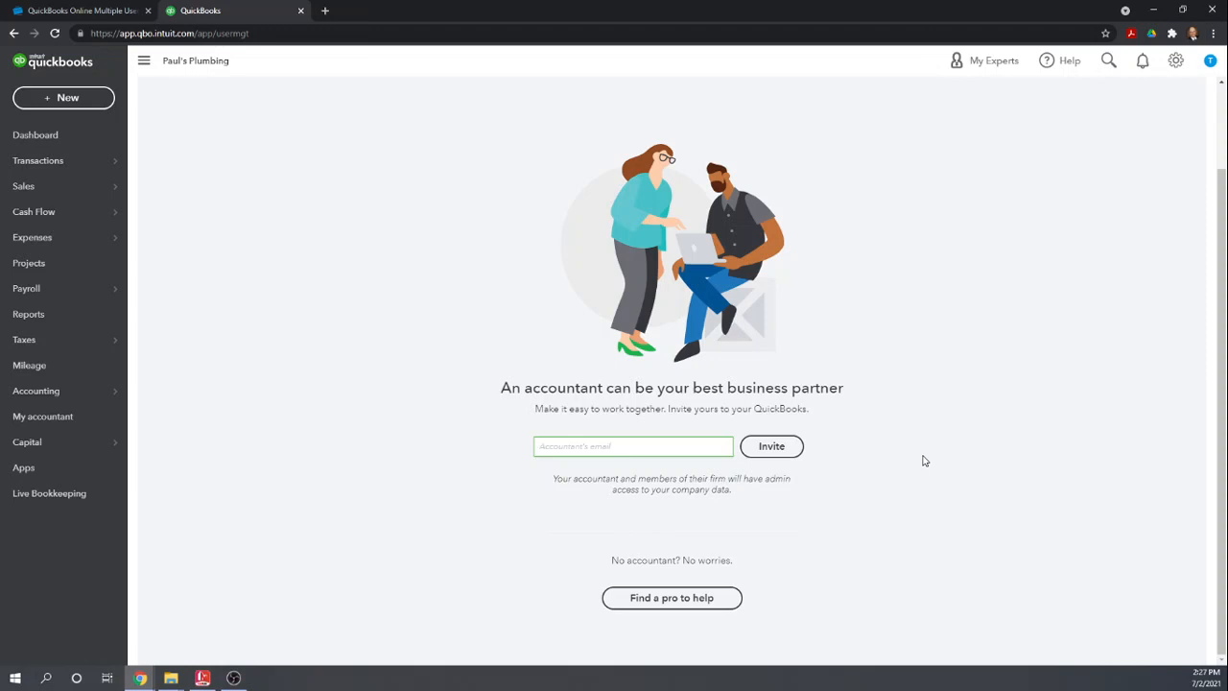
mouse_move(874, 445)
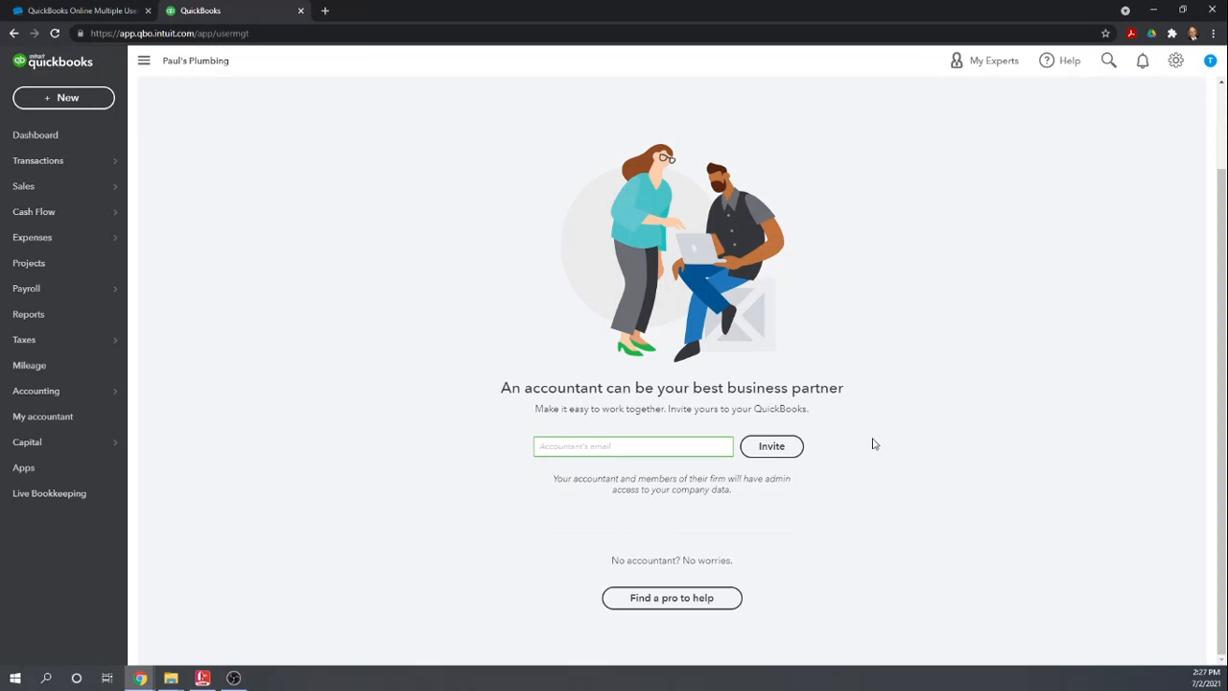